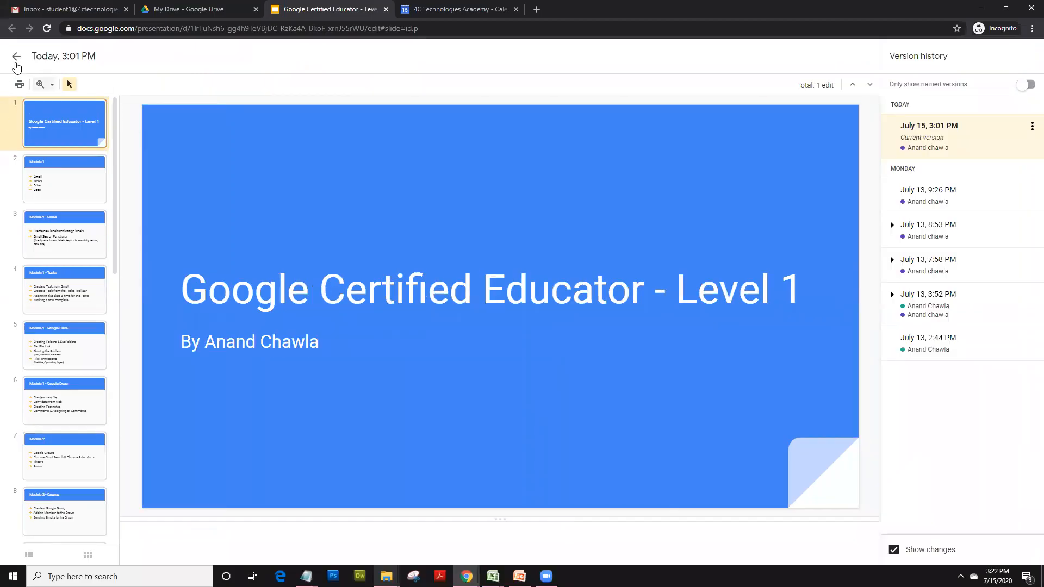
Exit version history and scroll the filmstrip to slide 16, Module 3 - Google Meet.
left_click(16, 57)
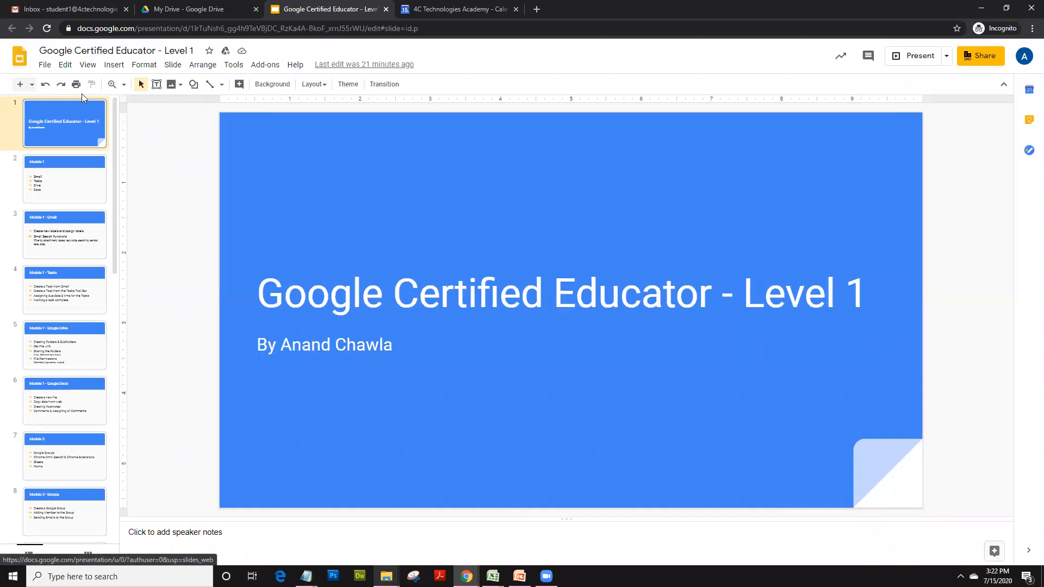
mouse_move(279, 163)
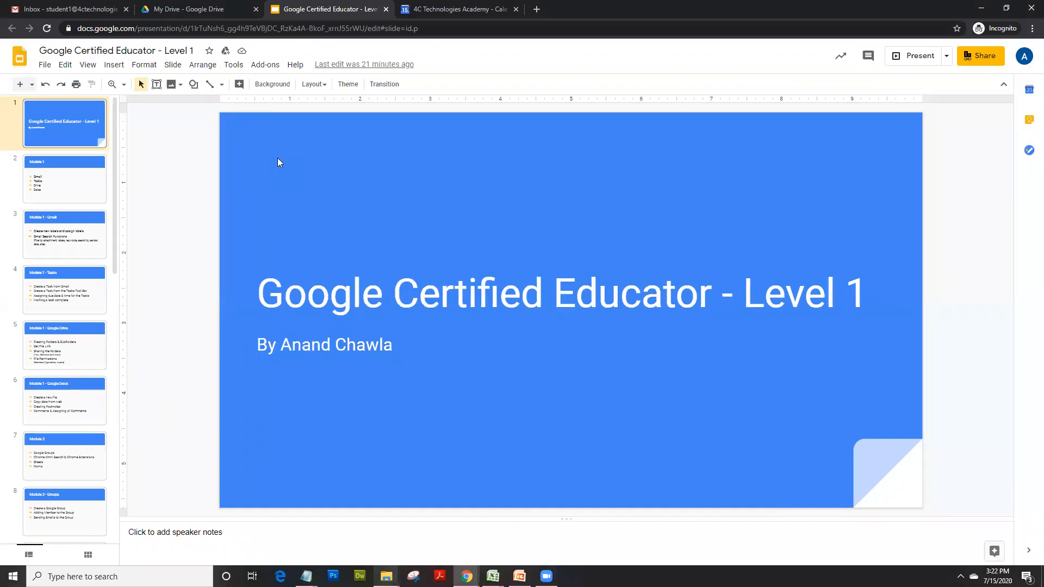
mouse_move(58, 228)
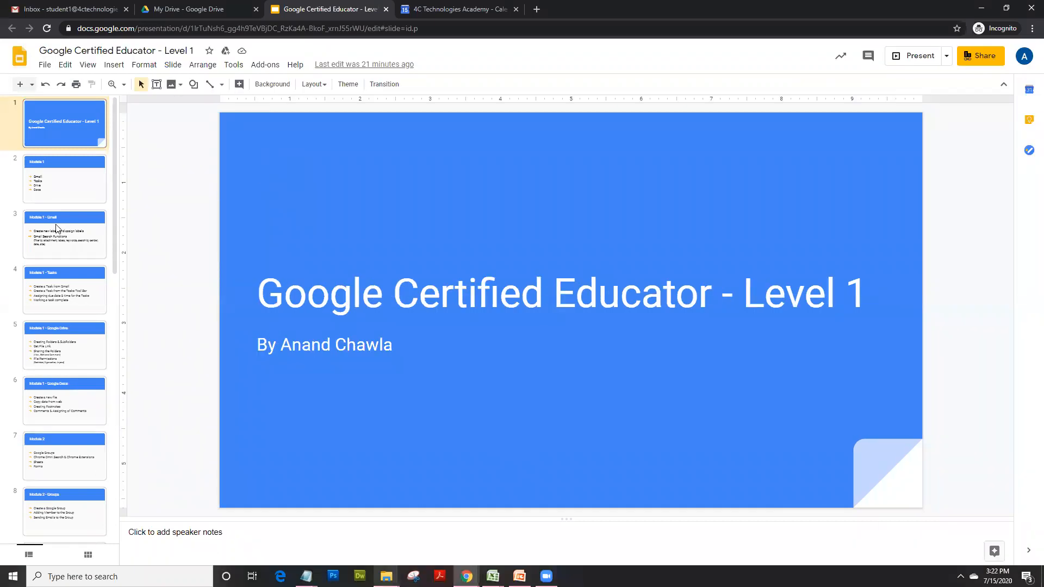
scroll("down", 3)
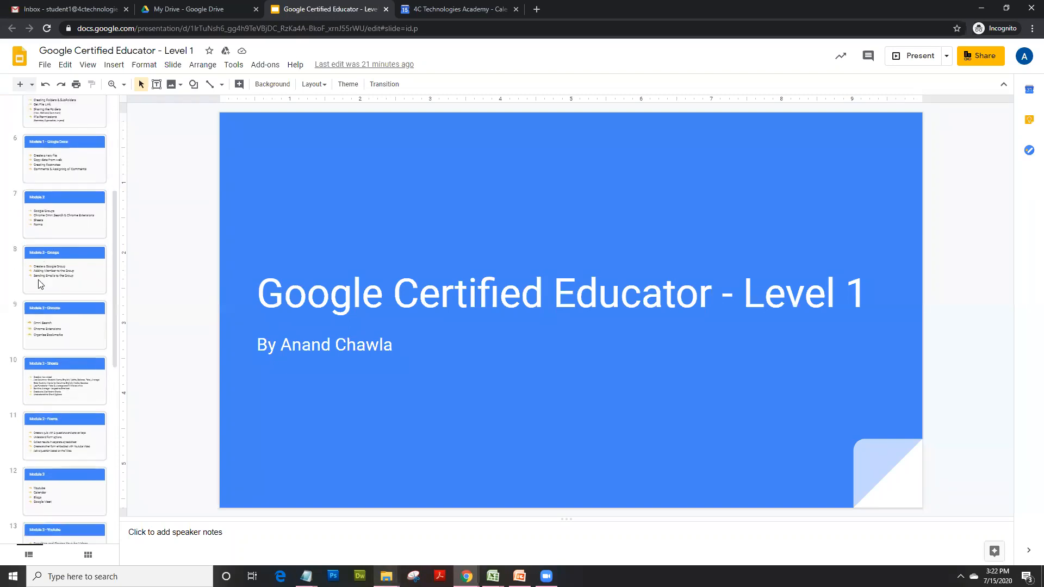
scroll("down", 3)
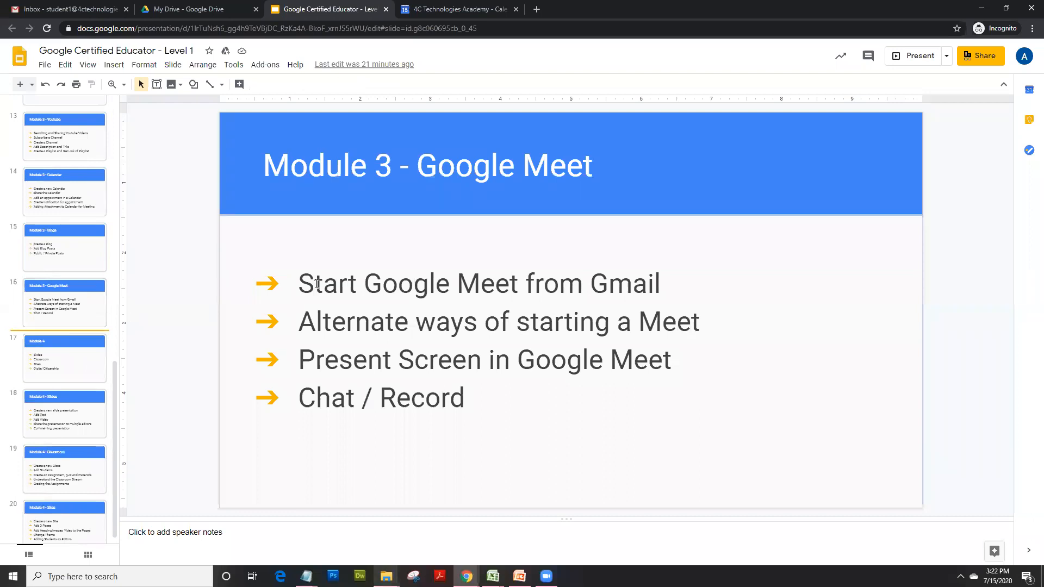
mouse_move(351, 281)
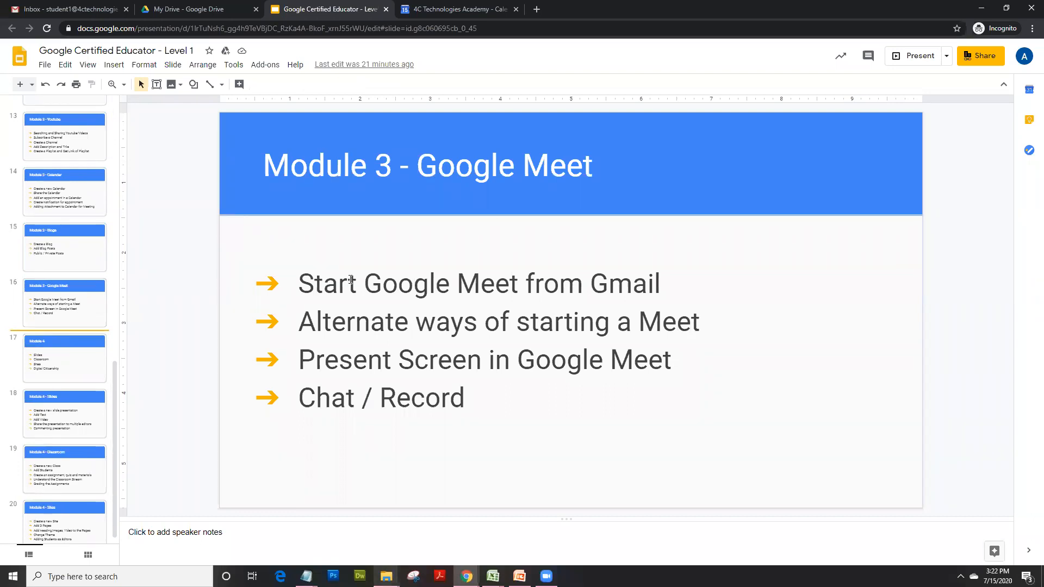
mouse_move(411, 238)
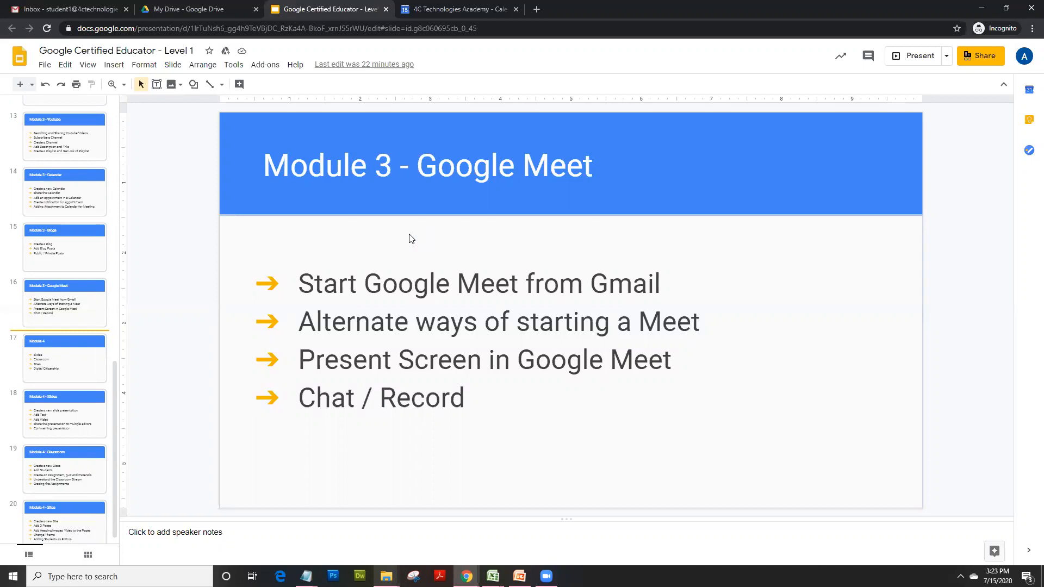
mouse_move(375, 221)
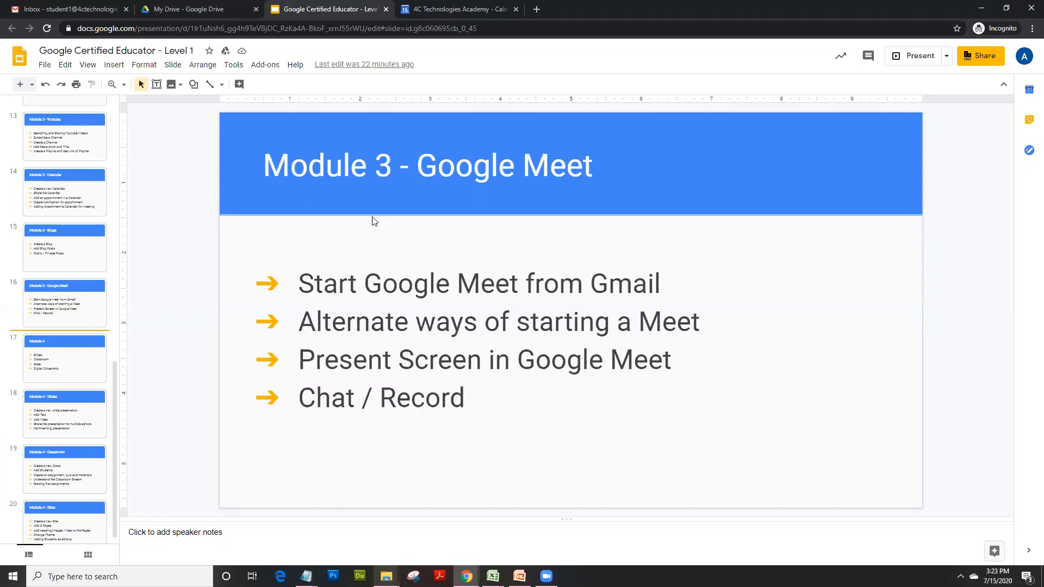
mouse_move(84, 12)
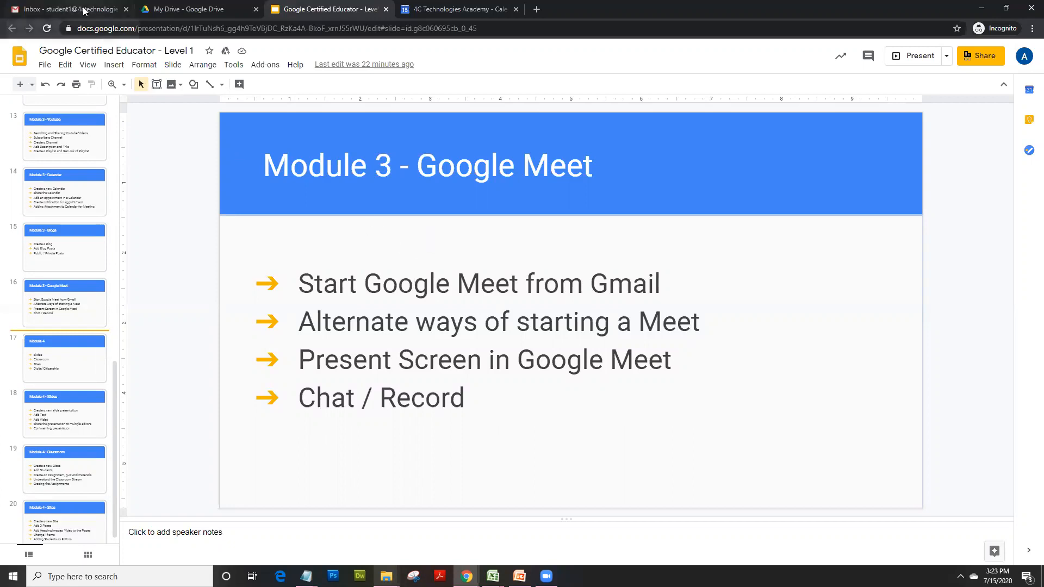
Switch to Gmail and choose 'Start a meeting' under Meet in the sidebar.
left_click(66, 8)
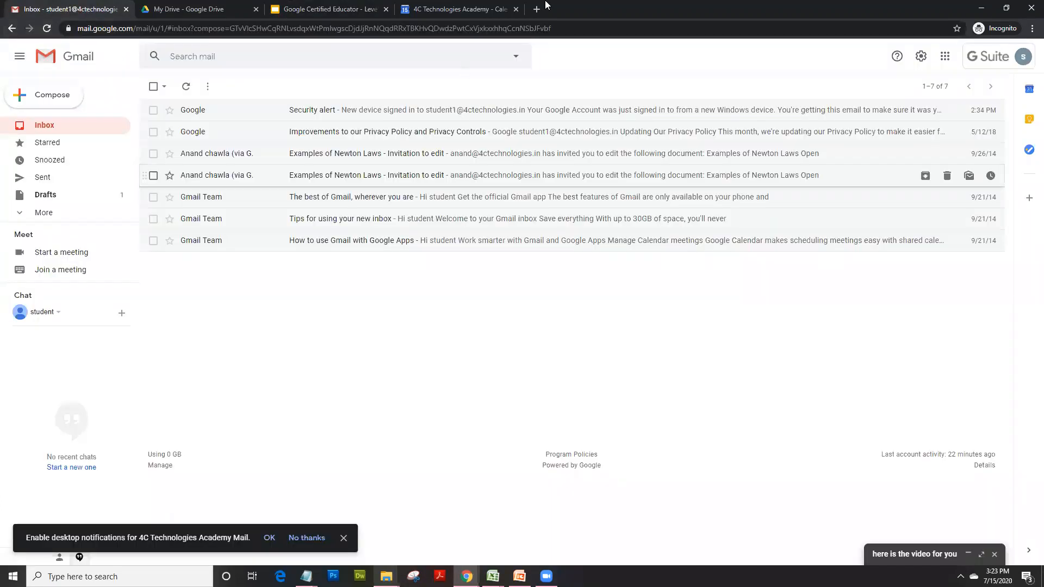
left_click(457, 8)
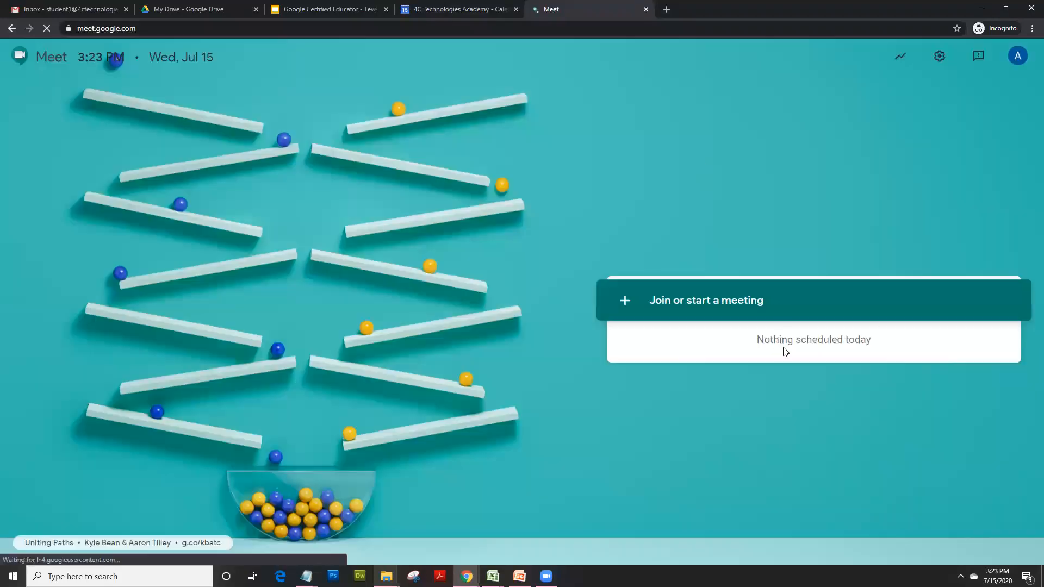
Start a meeting with the nickname 'mymeet' and continue to its pre-join screen.
left_click(706, 300)
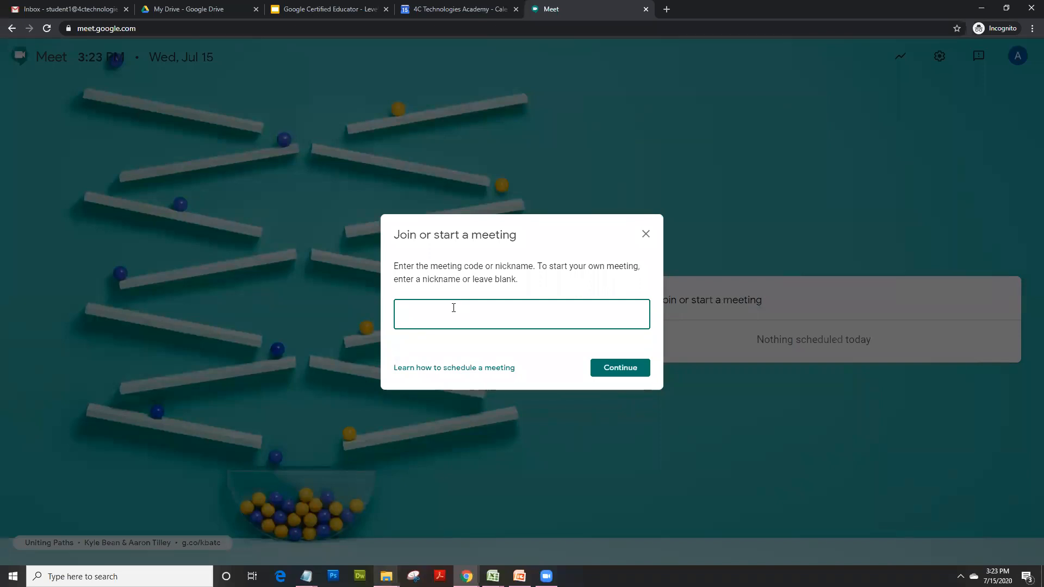
type("mymeet")
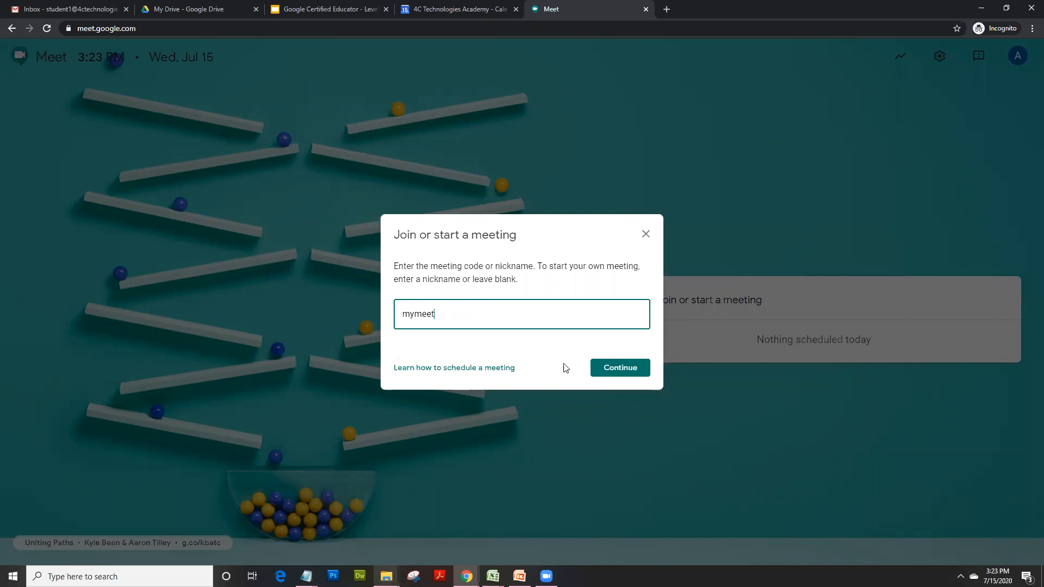
left_click(619, 368)
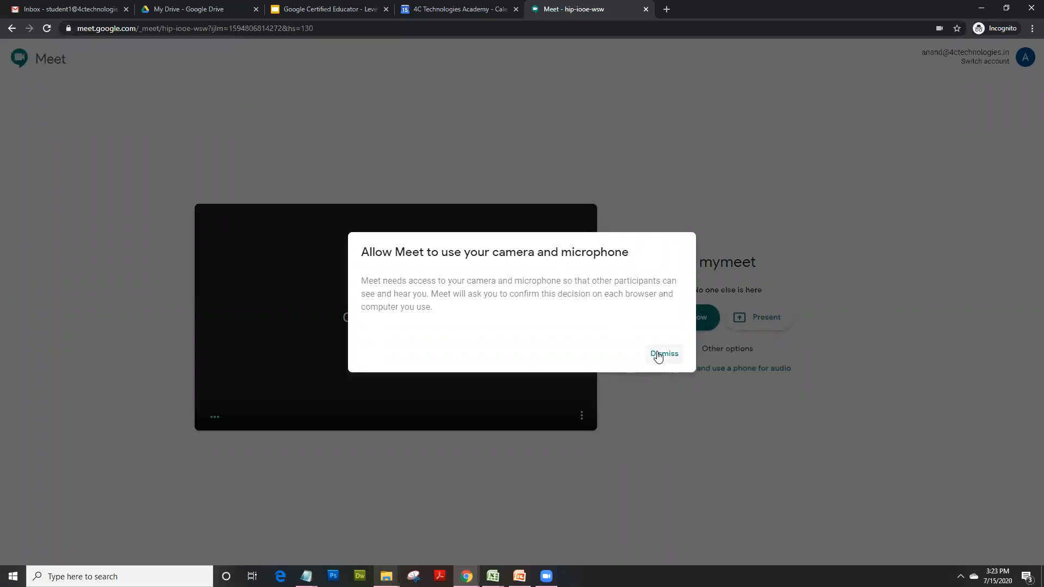
Dismiss the camera and microphone notice and join the mymeet call.
left_click(663, 354)
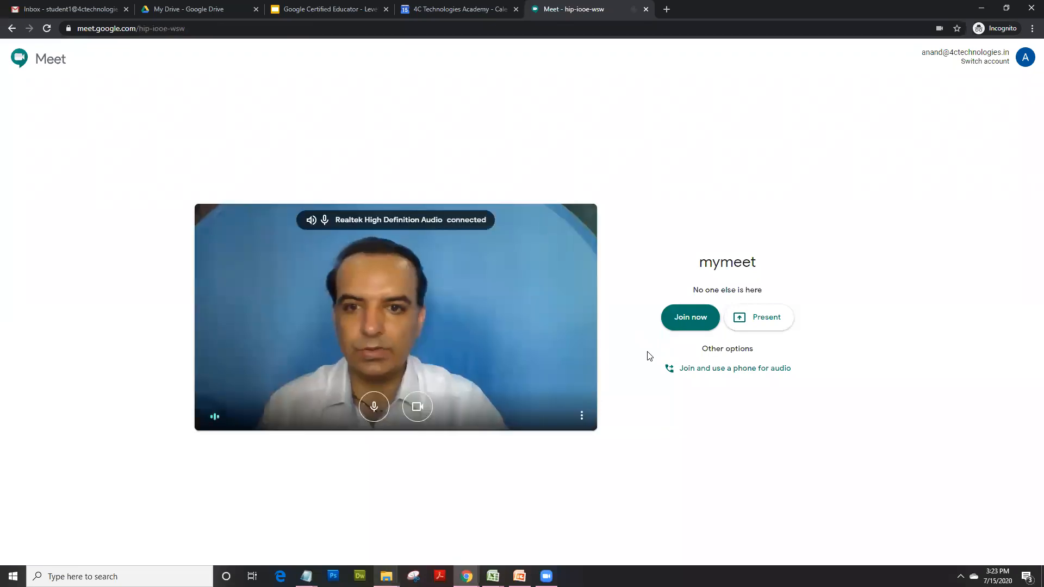
mouse_move(701, 260)
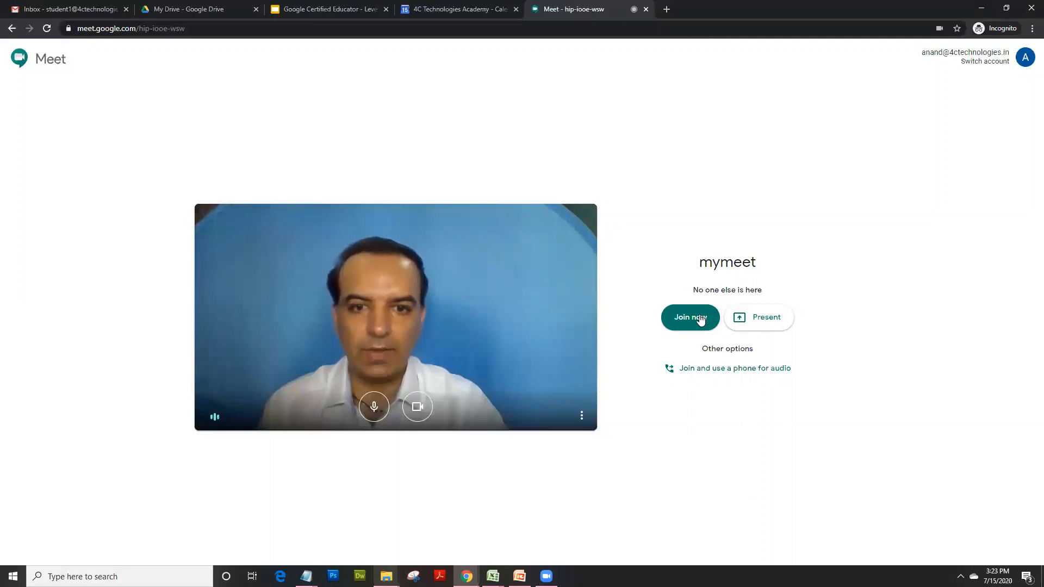
mouse_move(267, 228)
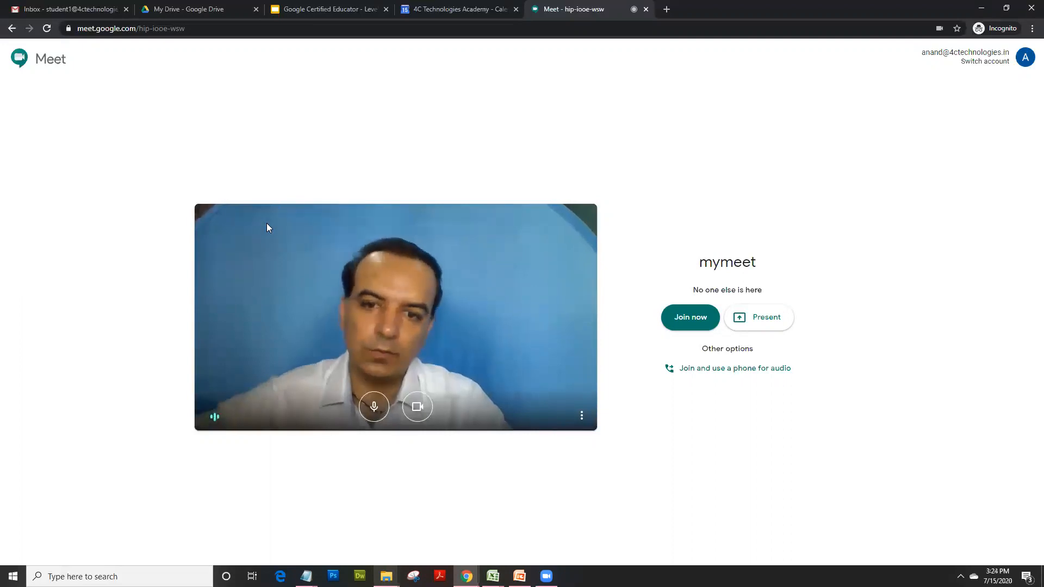
mouse_move(291, 202)
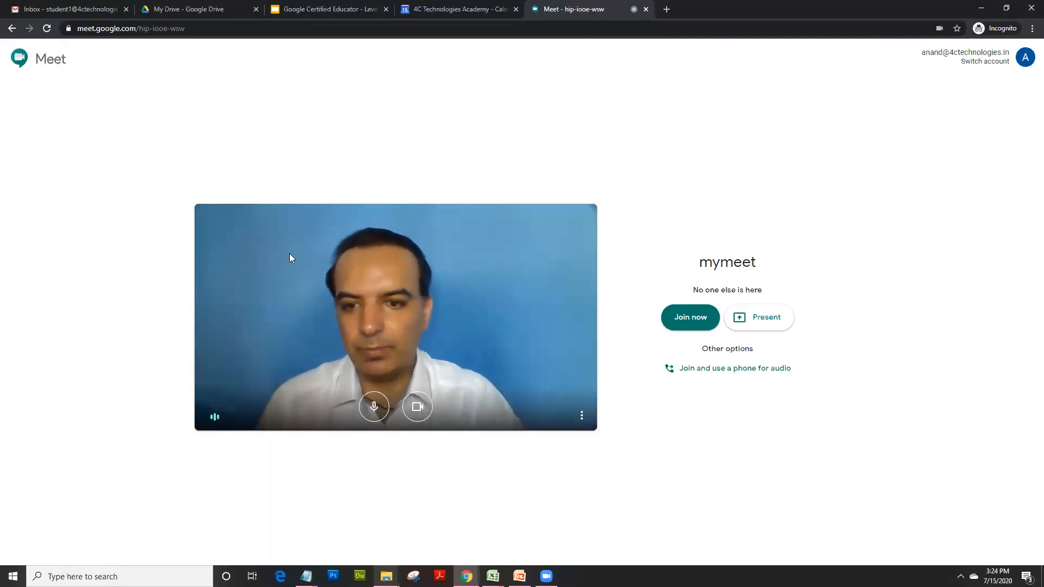
mouse_move(555, 352)
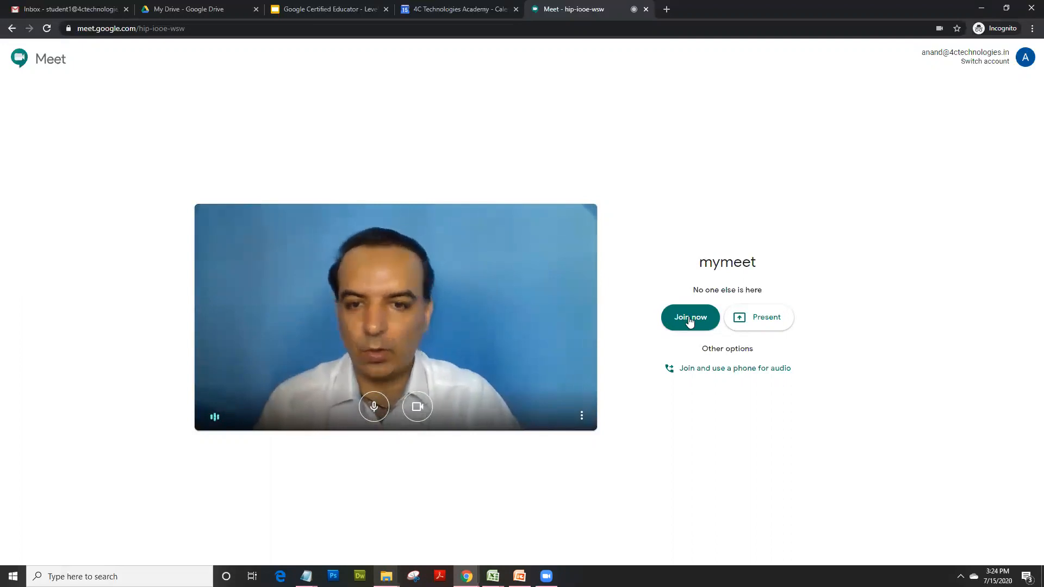
left_click(690, 317)
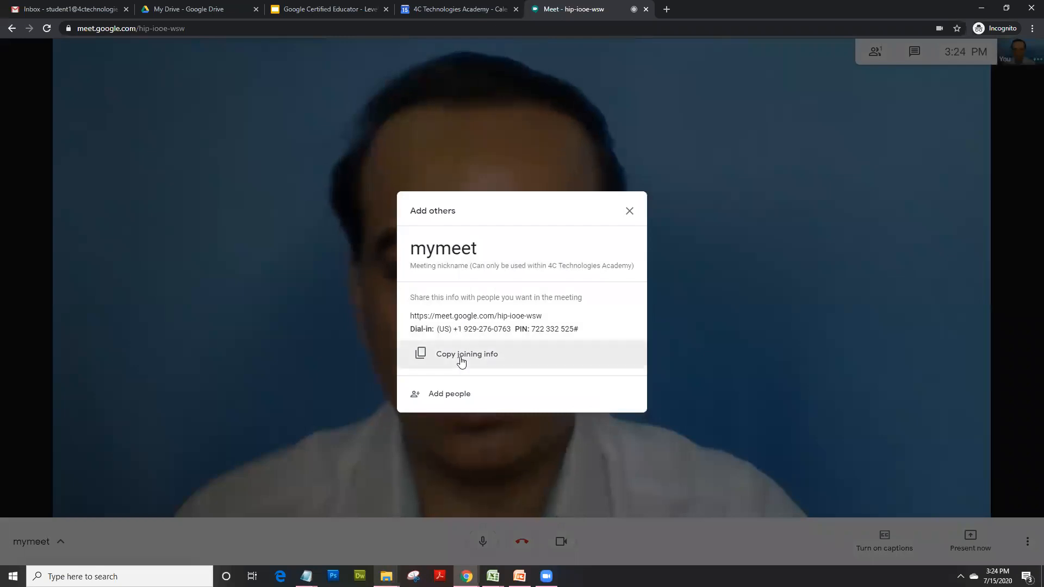
Paste the copied joining info into a new Gmail draft, then return to the call.
left_click(466, 353)
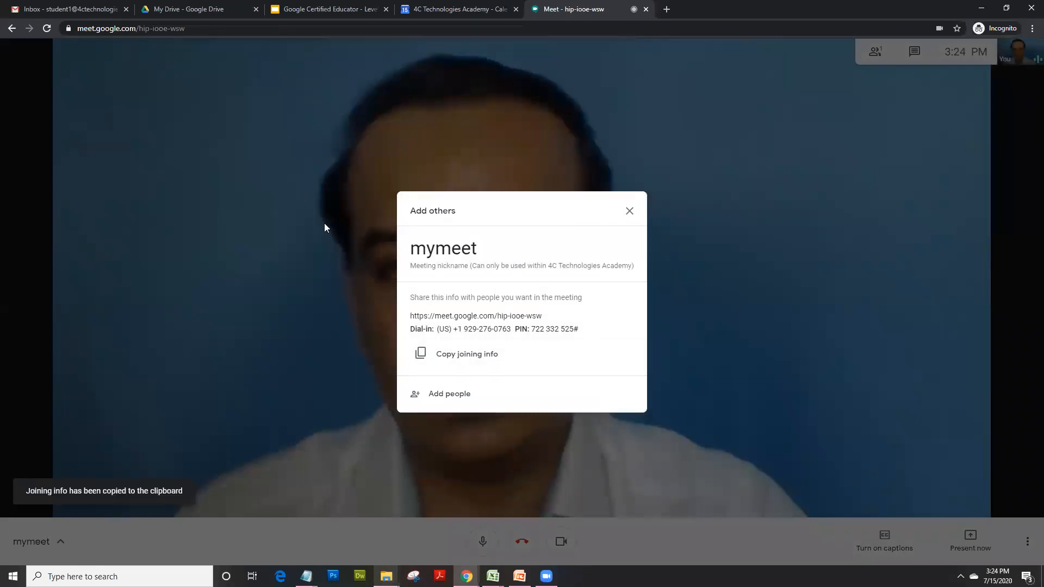
left_click(66, 9)
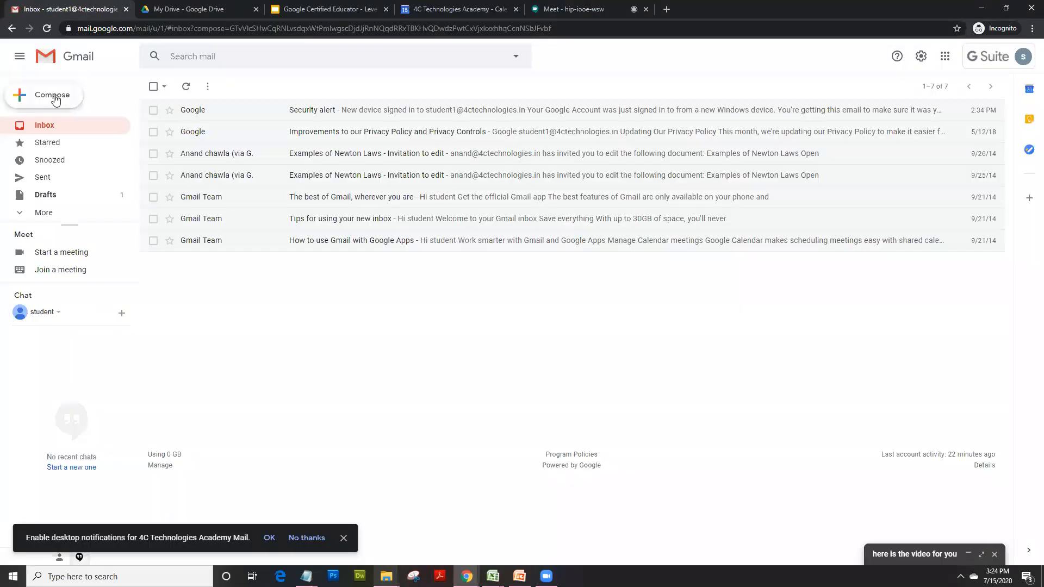
left_click(52, 94)
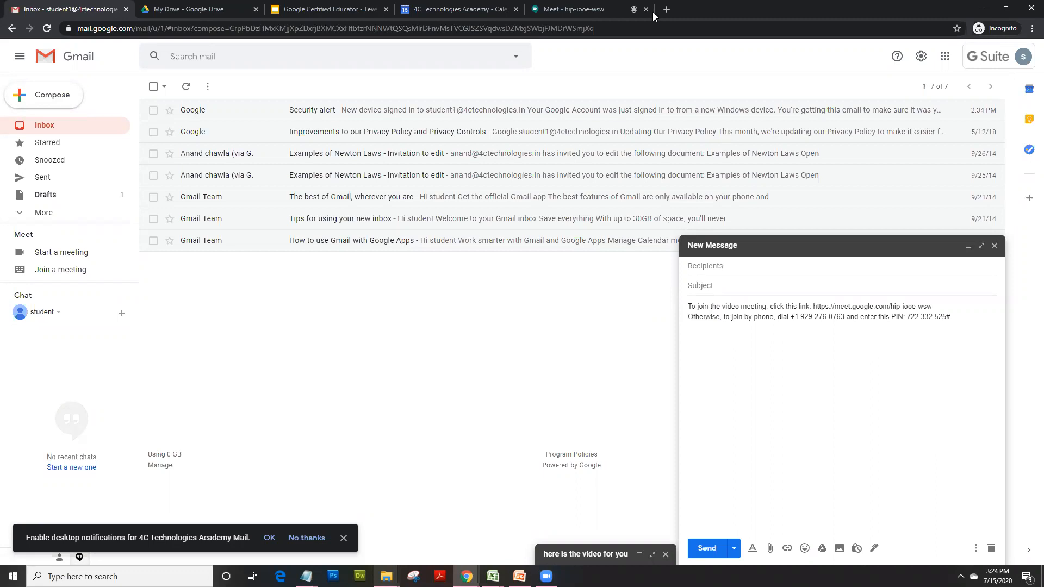
left_click(572, 9)
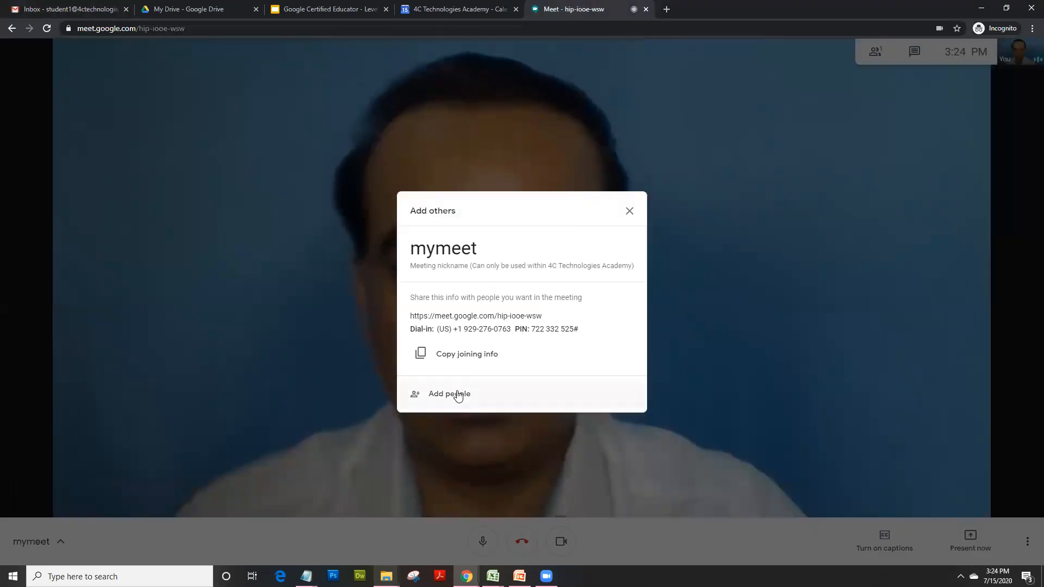
Invite two suggested 'student' accounts and send them email invitations.
left_click(449, 394)
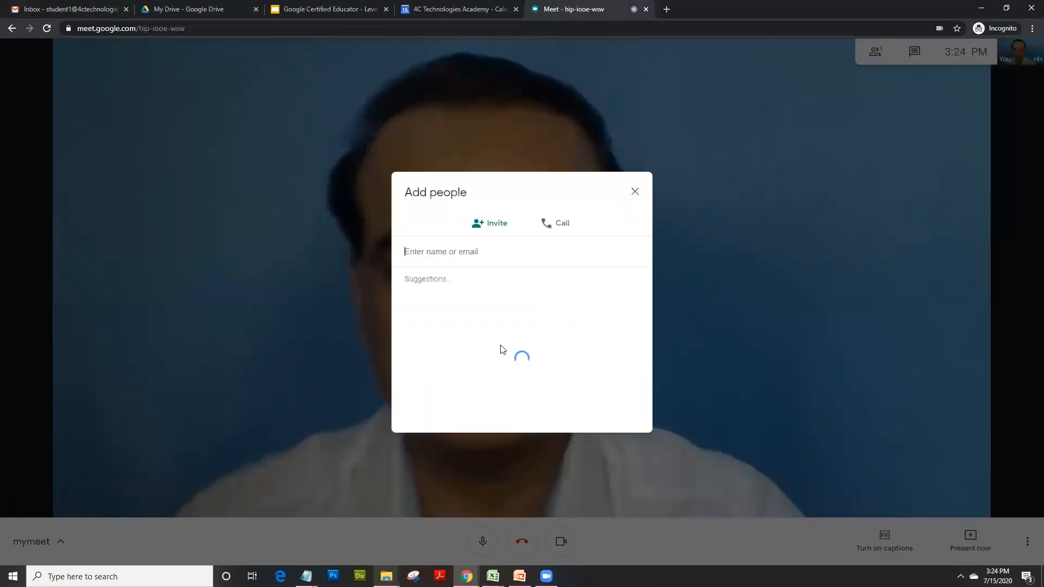
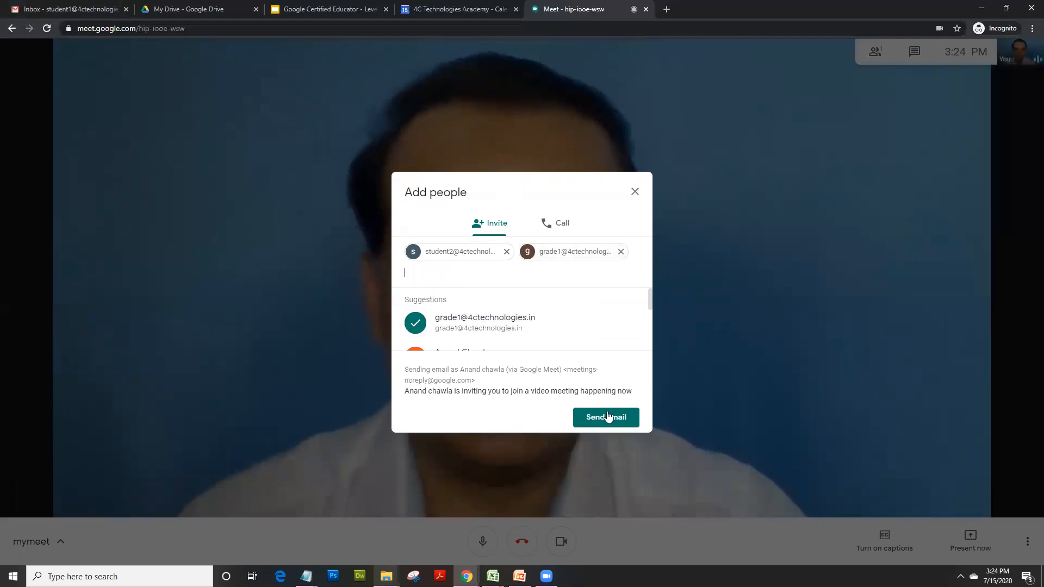
left_click(605, 417)
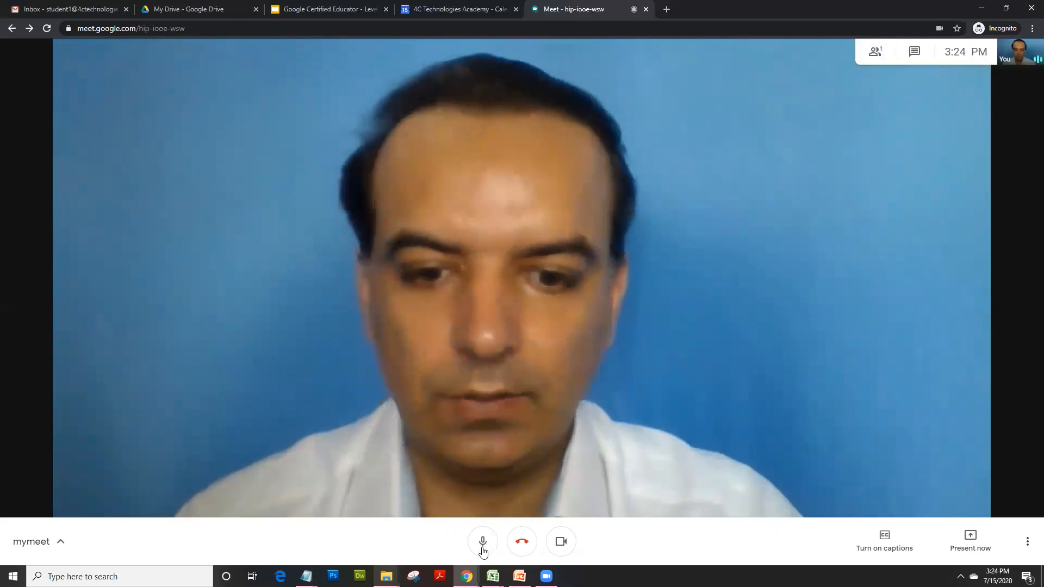
mouse_move(482, 542)
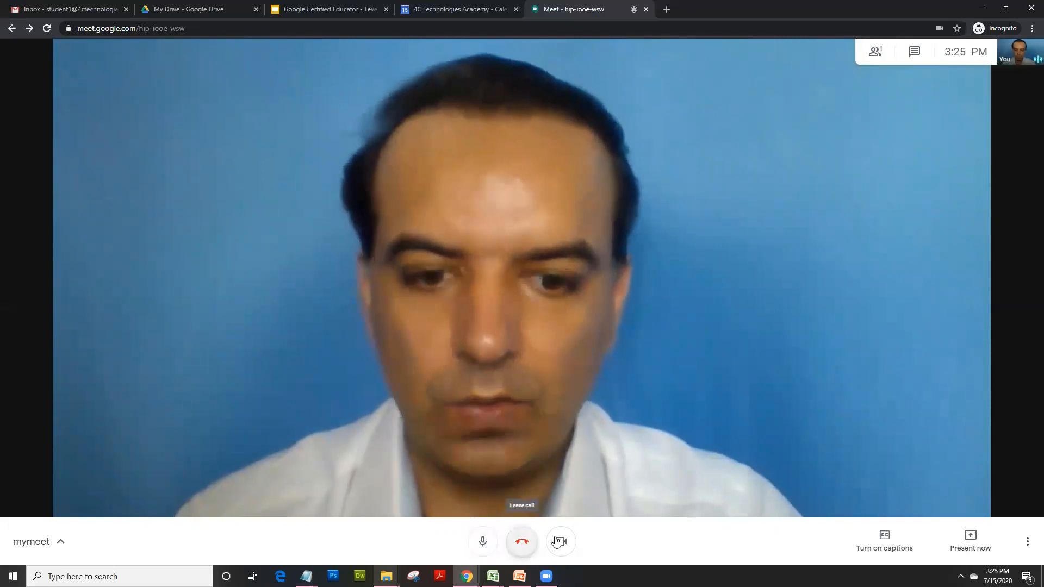
Turn the camera off, then switch live captions on and back off.
left_click(560, 540)
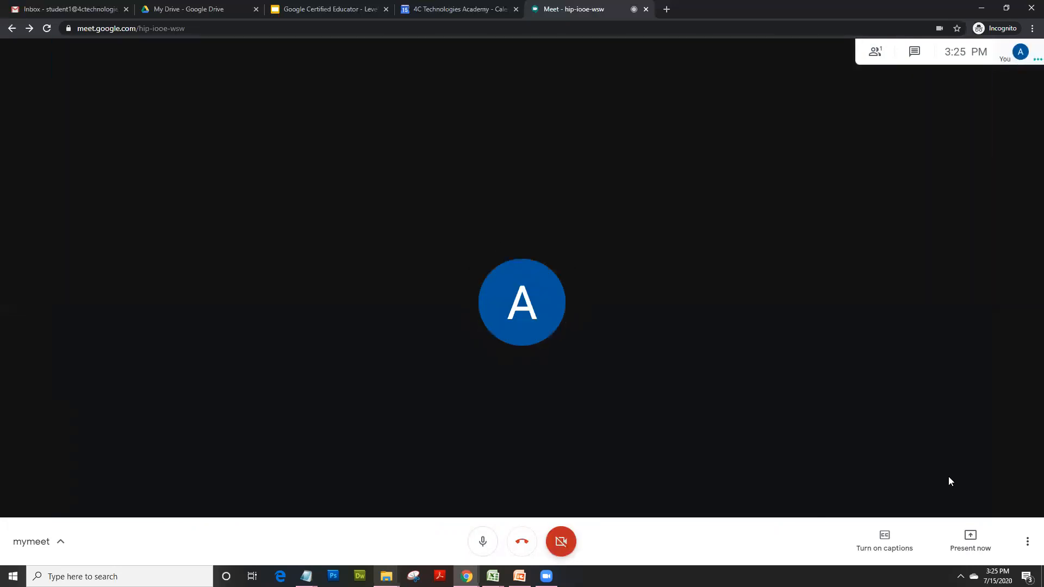
left_click(884, 539)
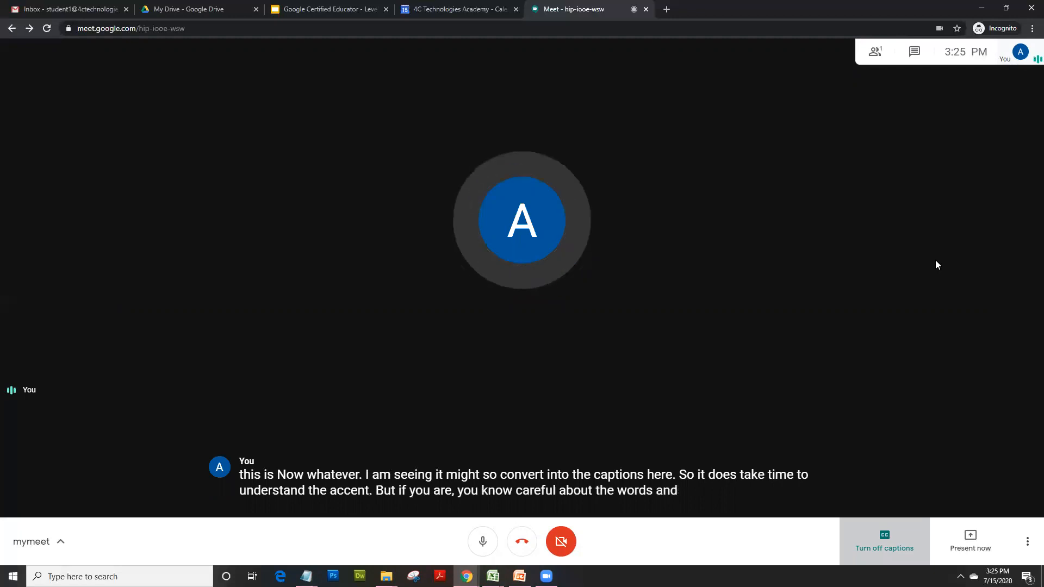
mouse_move(861, 355)
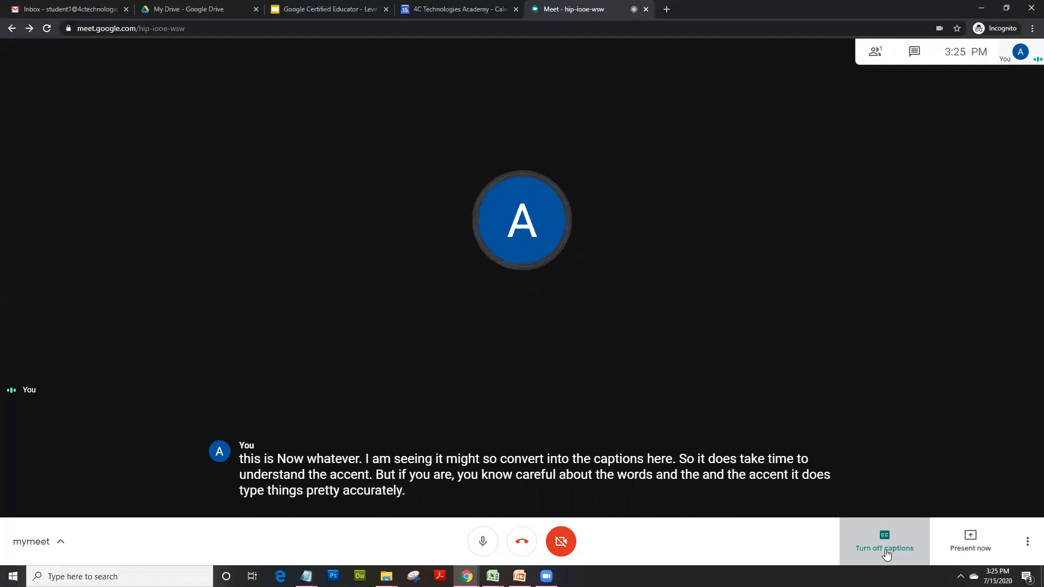
left_click(885, 542)
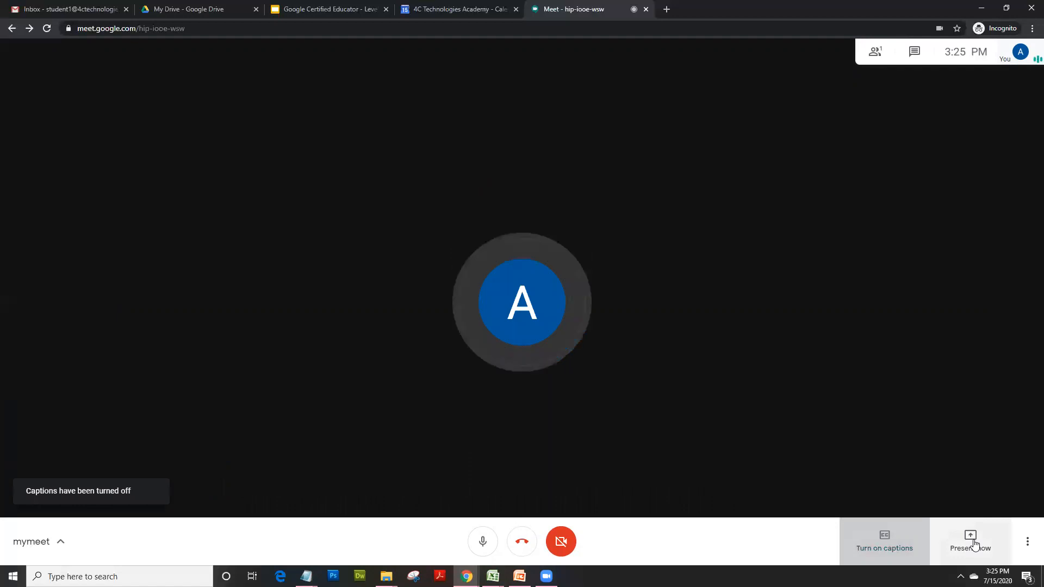
Present your entire screen to the call using Present now.
left_click(970, 541)
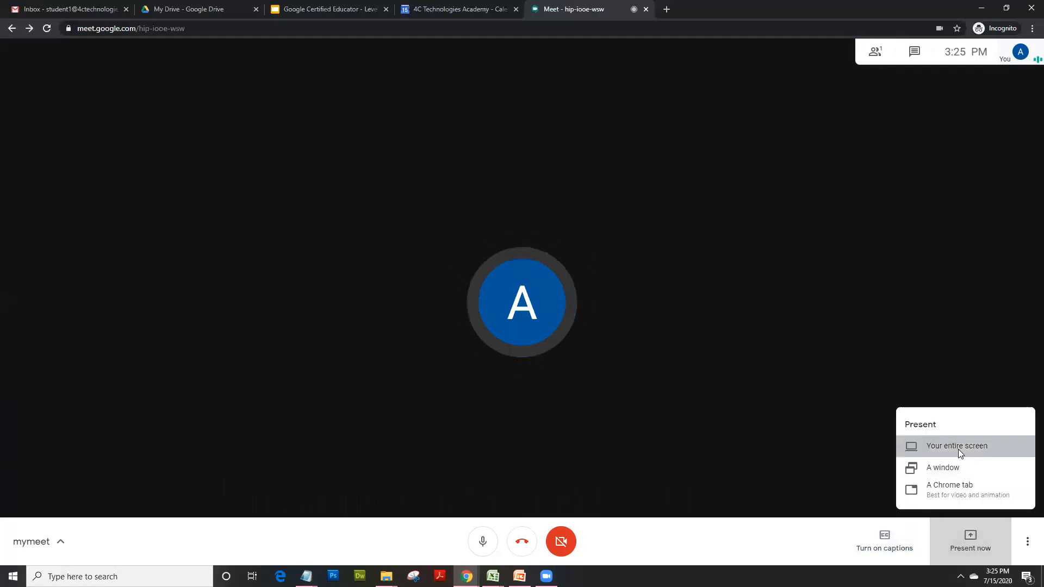
left_click(956, 445)
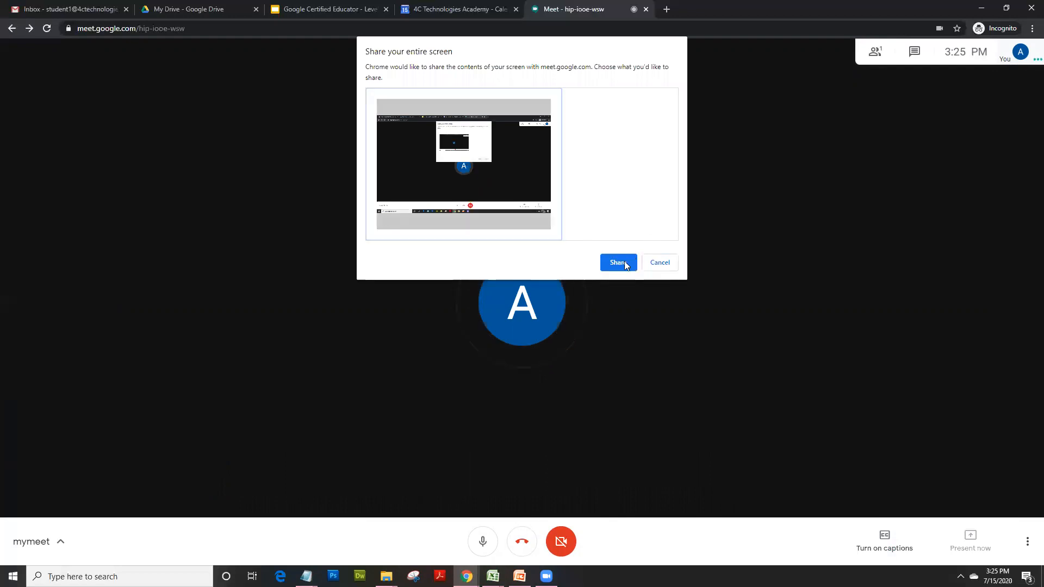
left_click(617, 262)
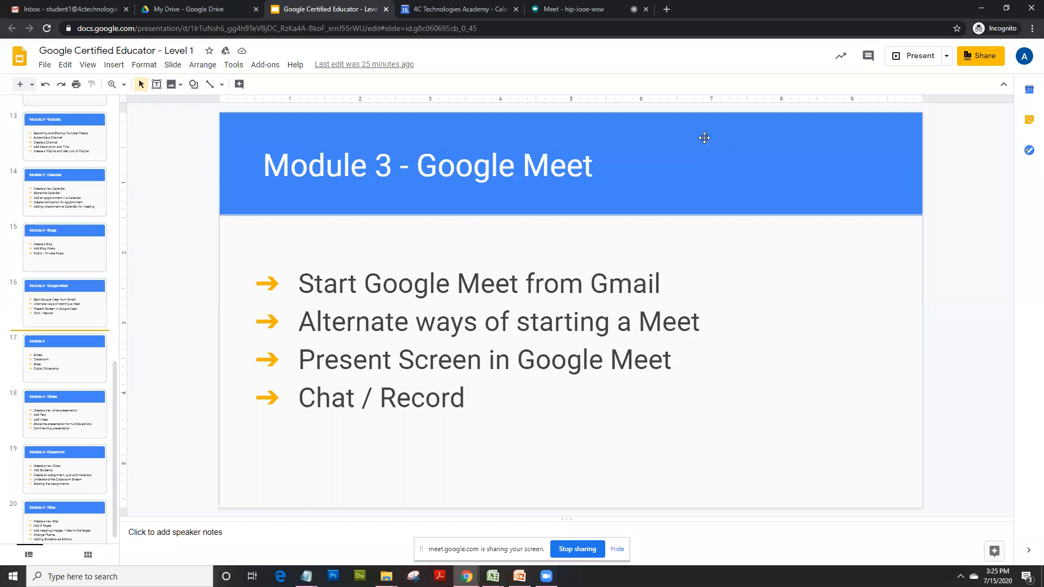
mouse_move(670, 320)
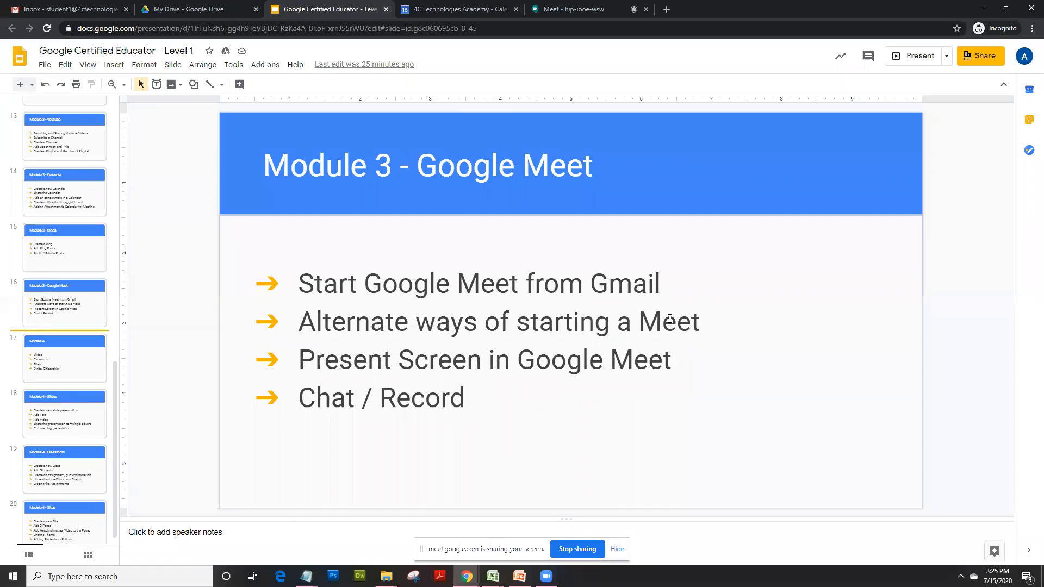
mouse_move(341, 289)
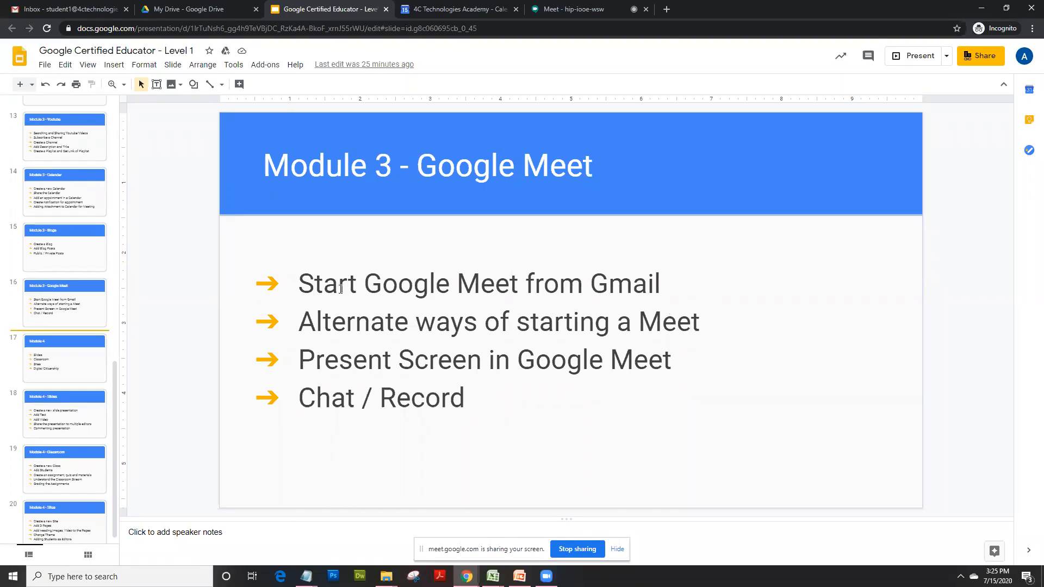
mouse_move(597, 279)
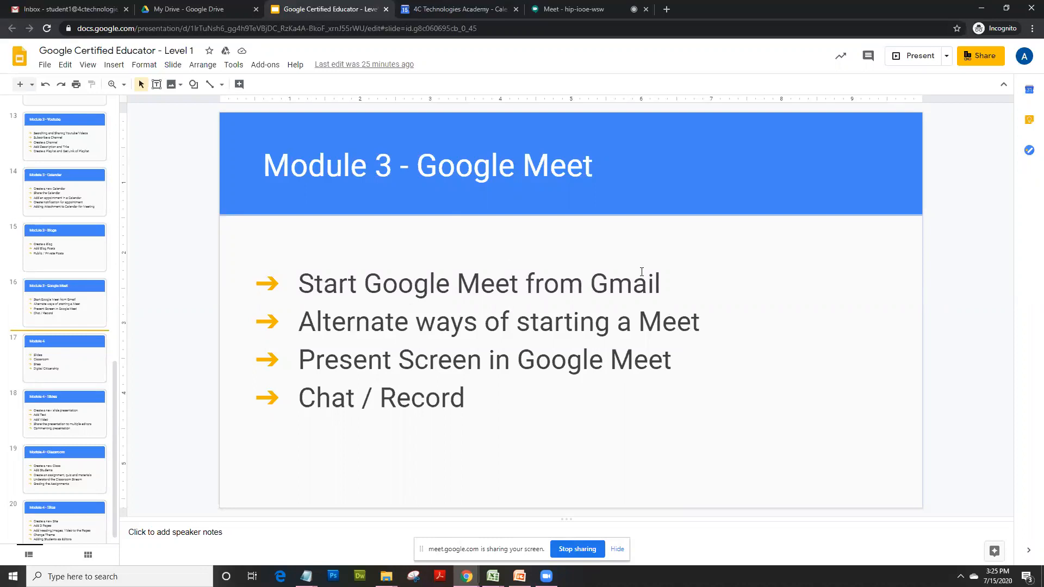
mouse_move(504, 332)
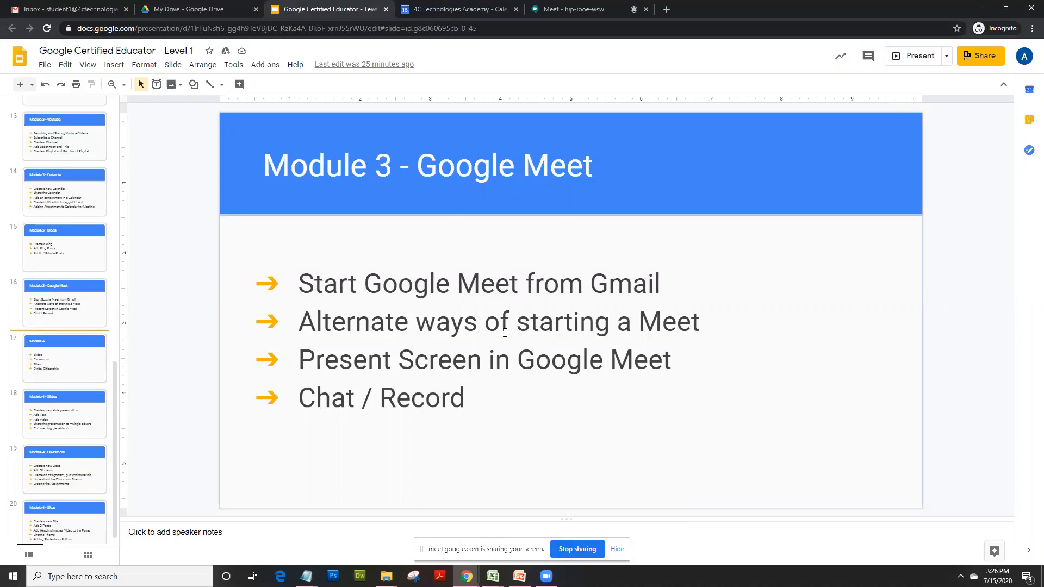
mouse_move(466, 577)
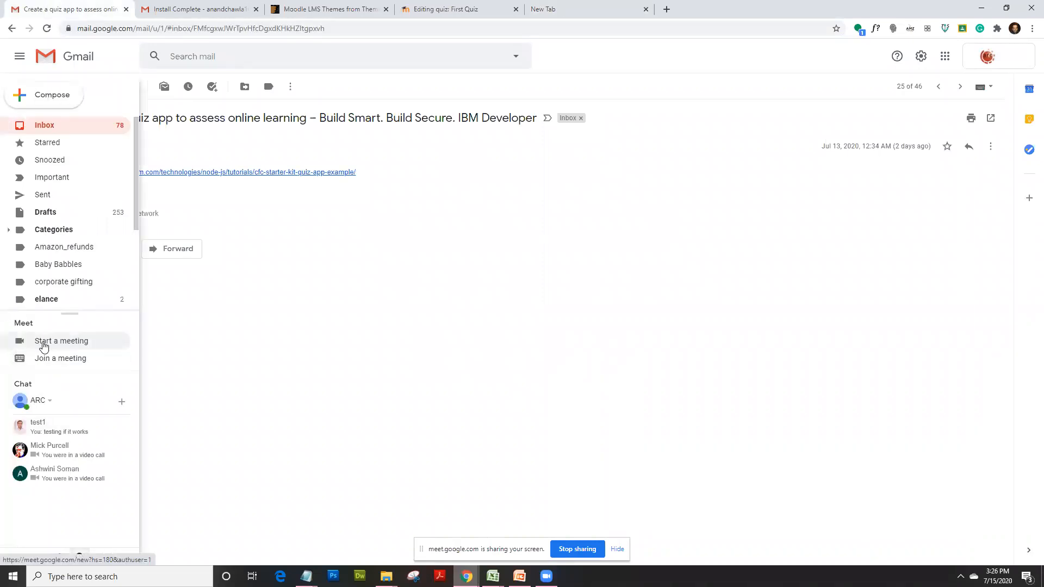
Point out Start a meeting in Gmail's sidebar before stopping screen sharing.
left_click(61, 341)
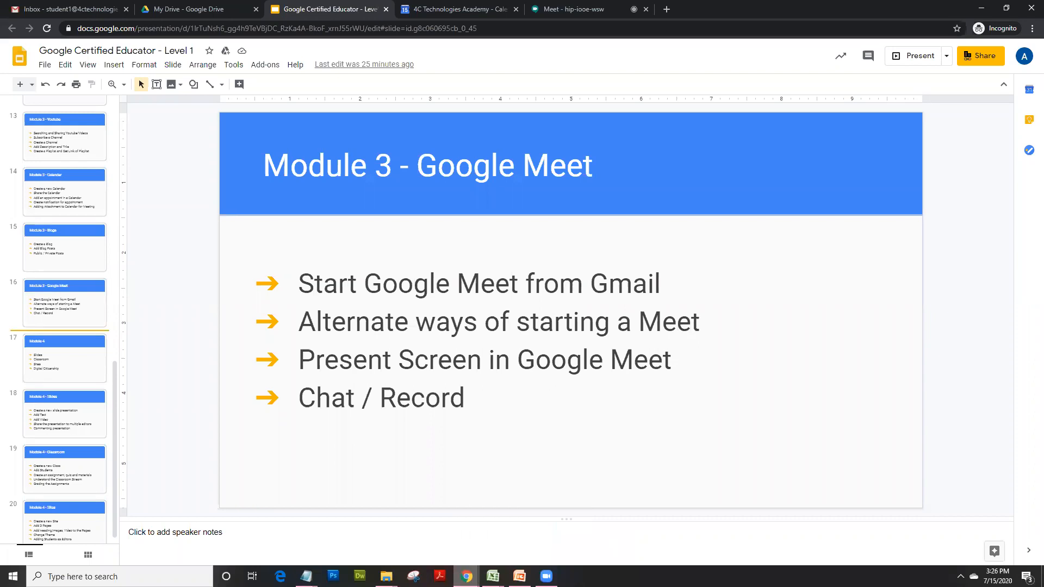
mouse_move(576, 31)
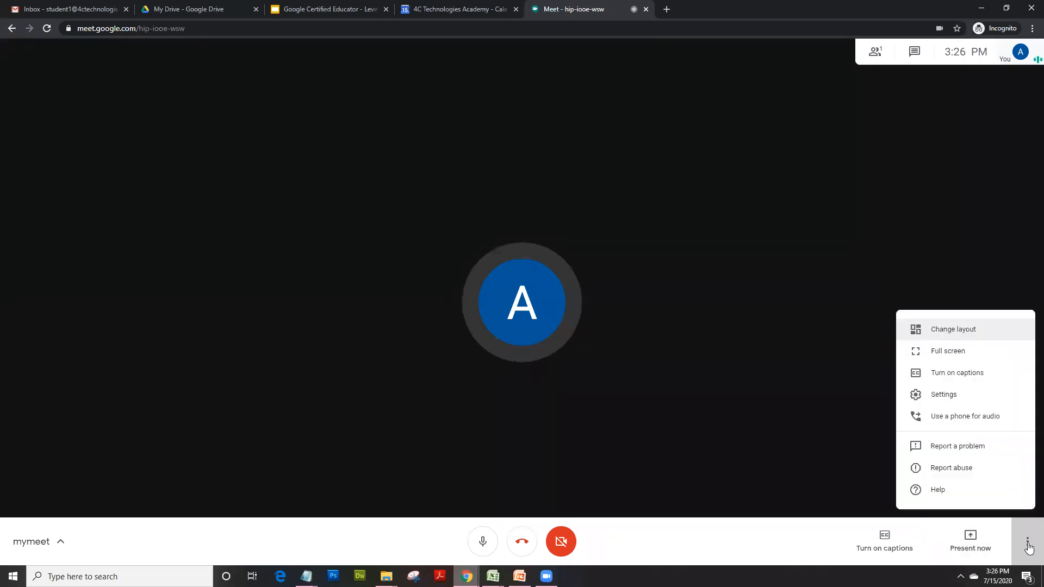
Review the call's layout options, then open the mymeet joining details.
left_click(953, 329)
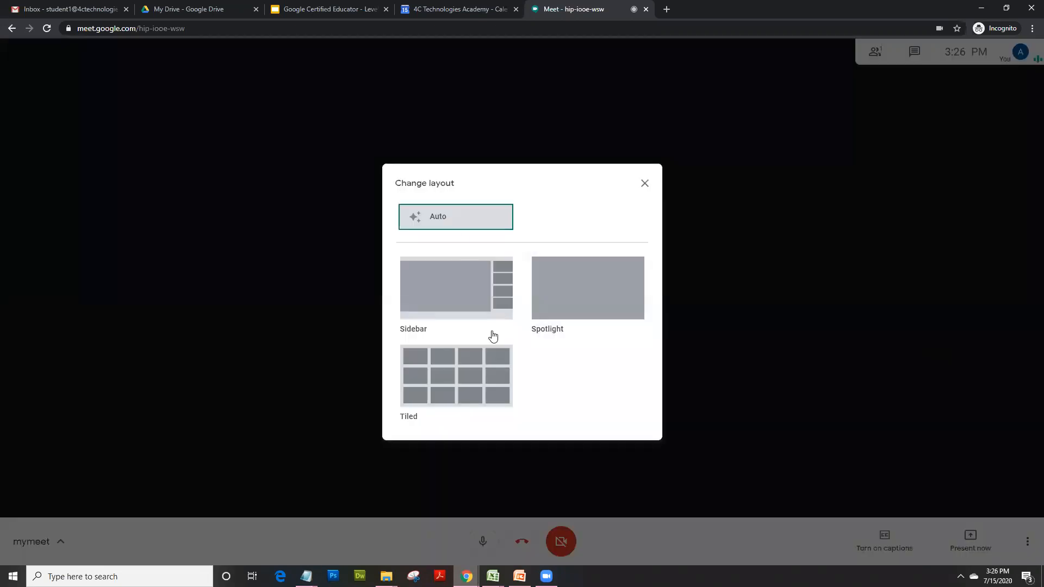
left_click(644, 183)
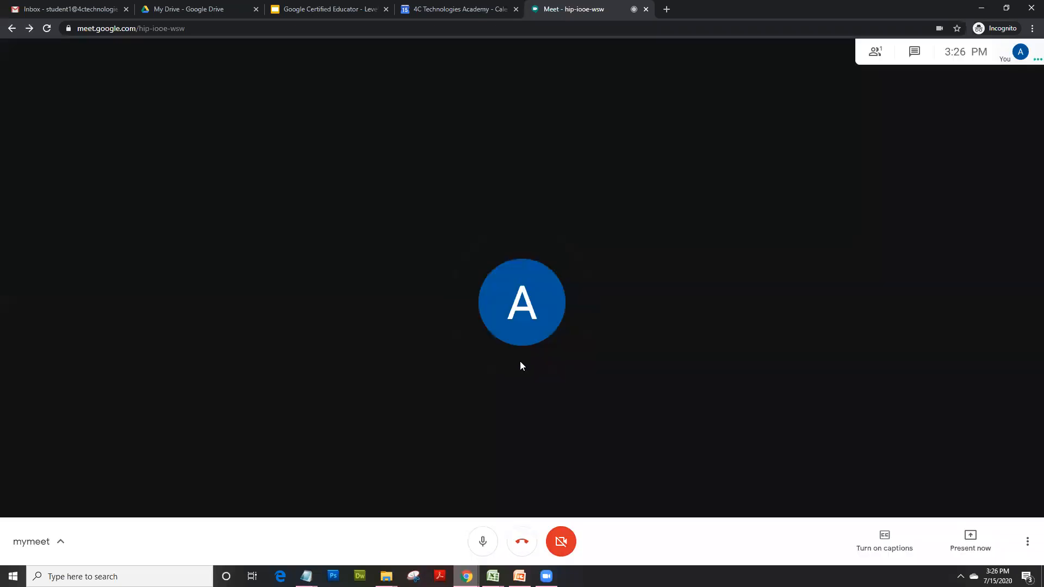
mouse_move(733, 273)
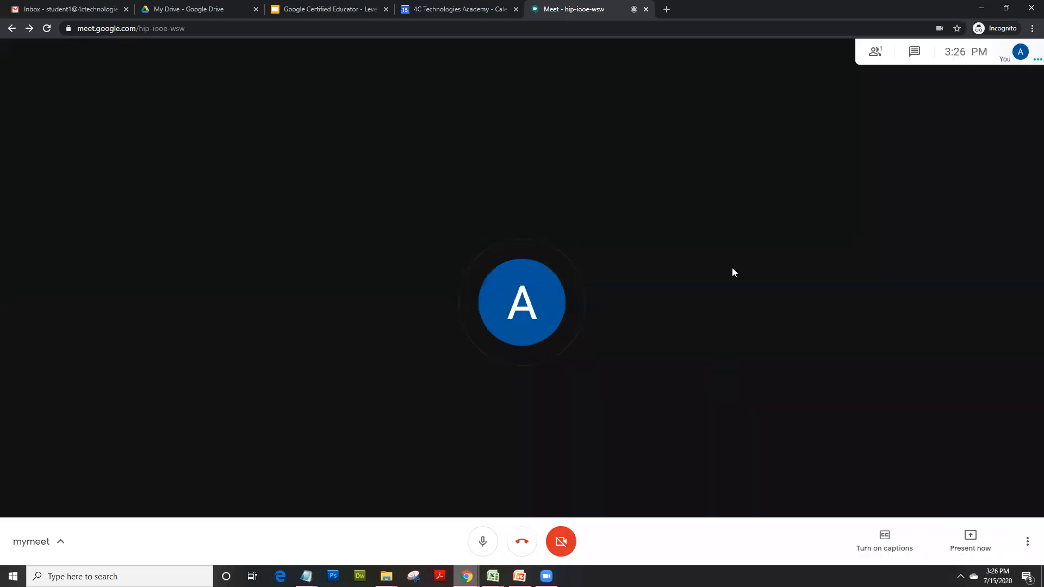
left_click(1027, 542)
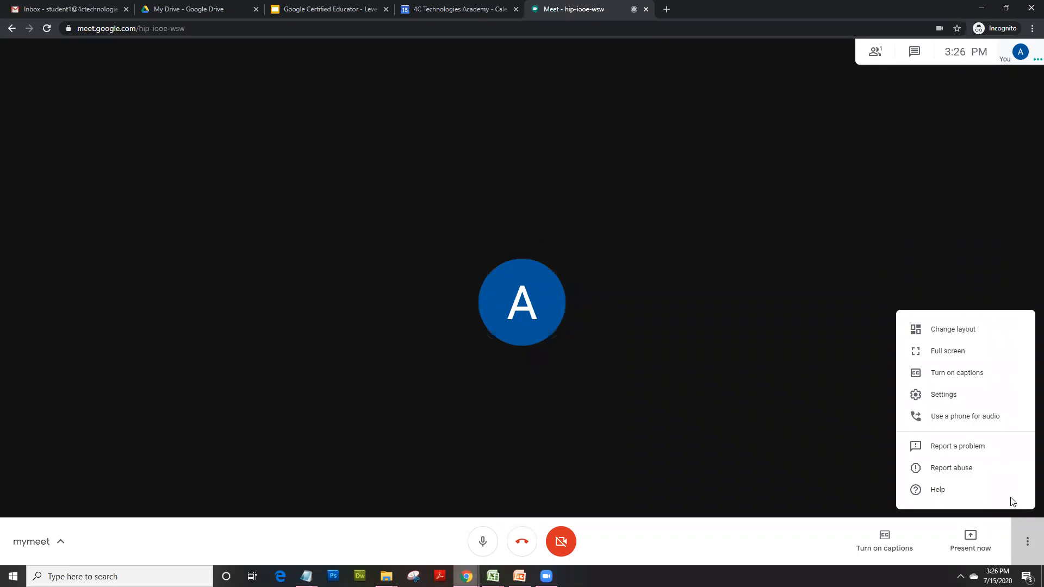
mouse_move(957, 415)
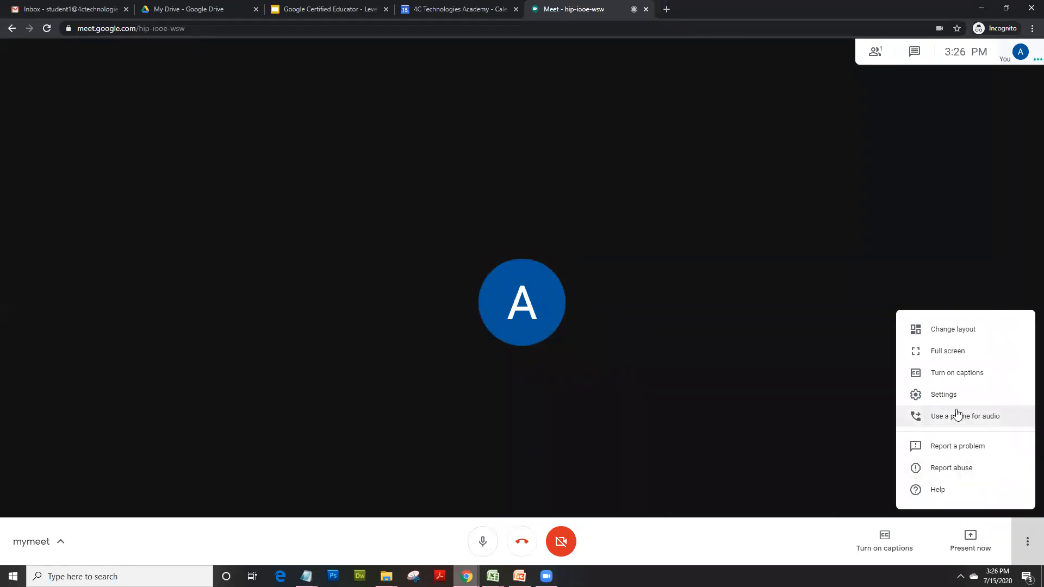
mouse_move(959, 394)
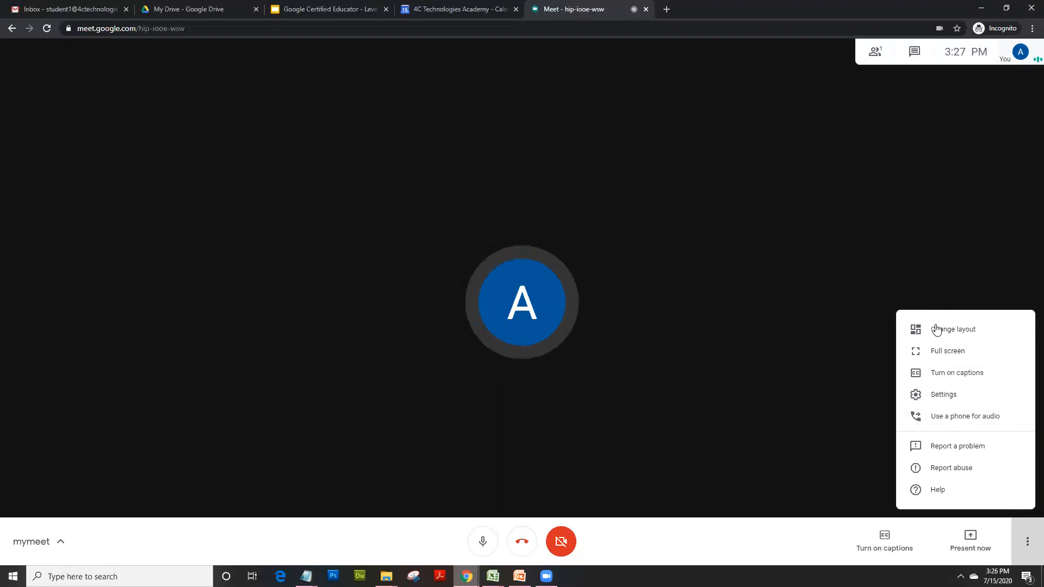
mouse_move(988, 335)
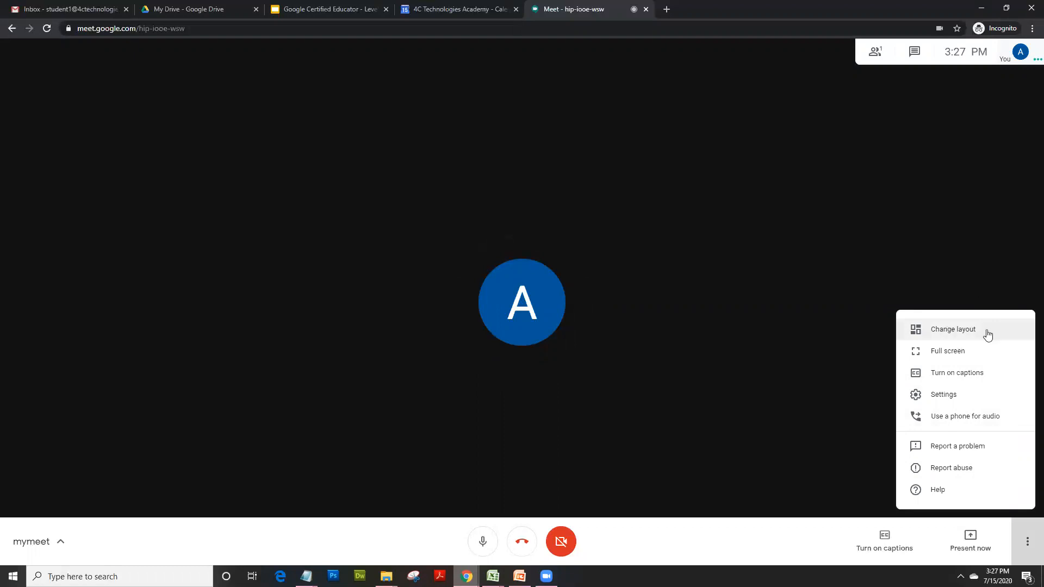
mouse_move(935, 302)
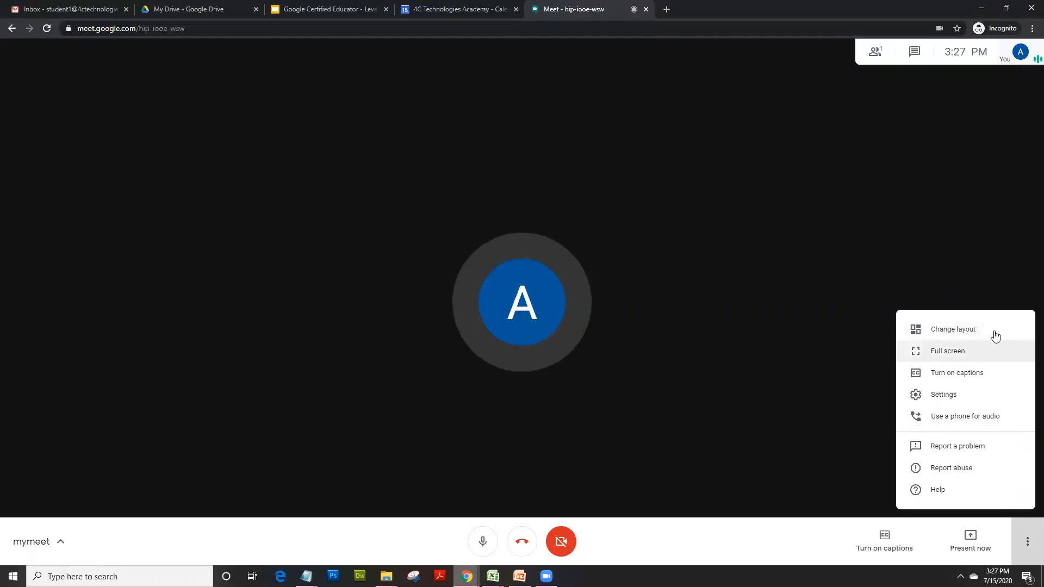
mouse_move(954, 368)
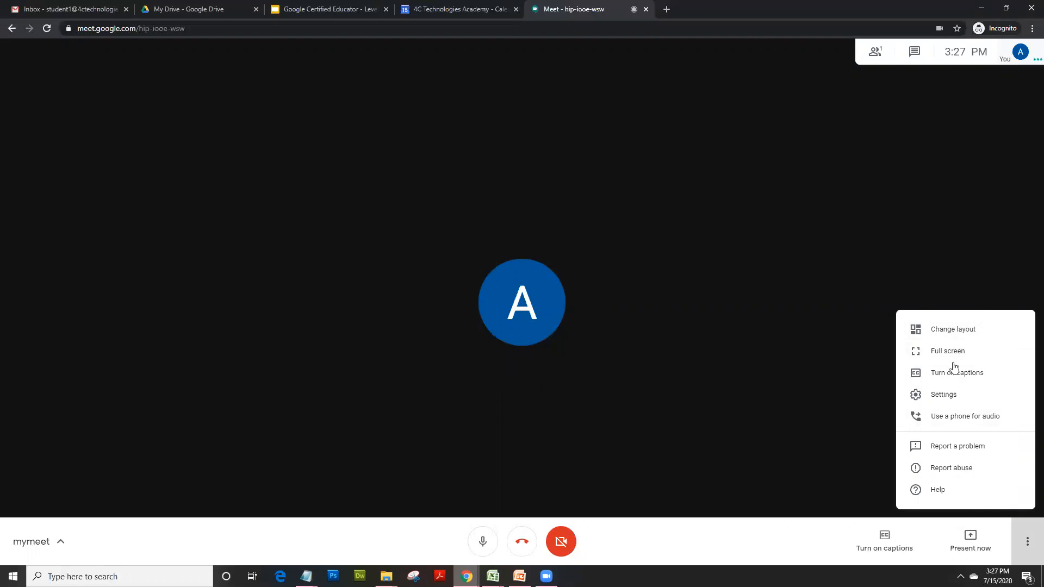
left_click(39, 541)
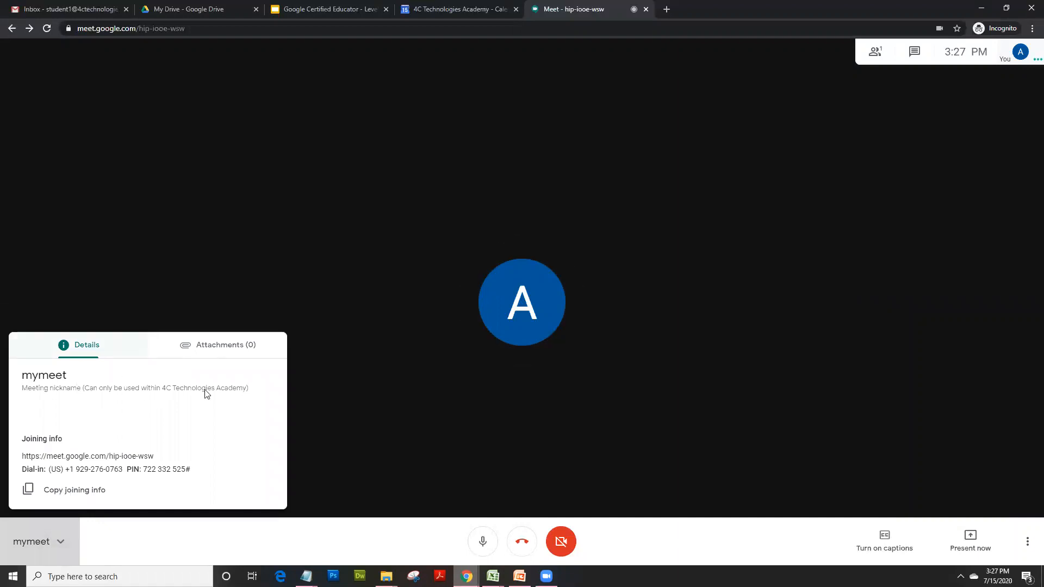
View the mymeet Attachments tab, which holds no Google Calendar attachments.
left_click(226, 345)
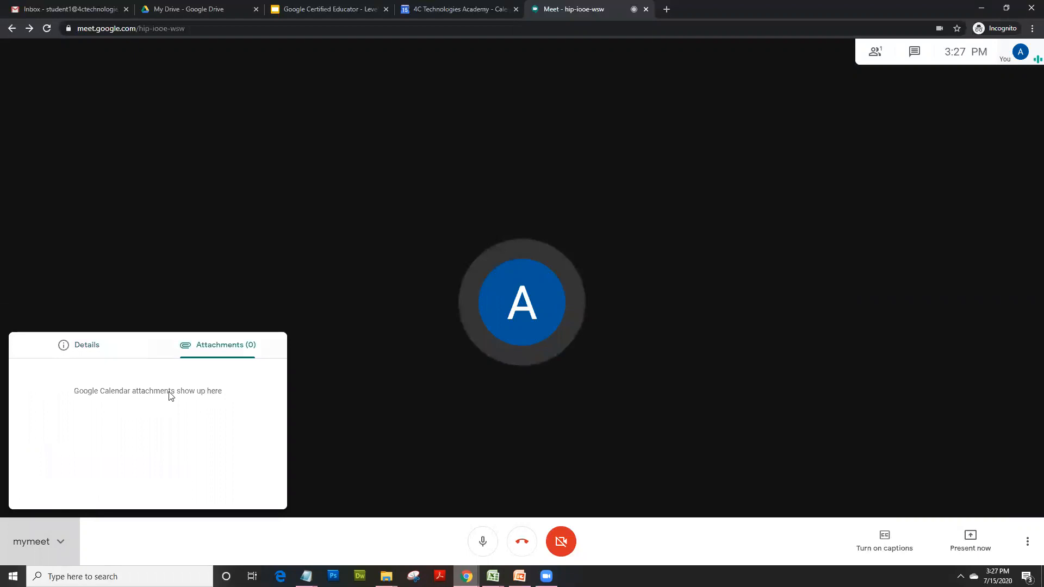
mouse_move(347, 389)
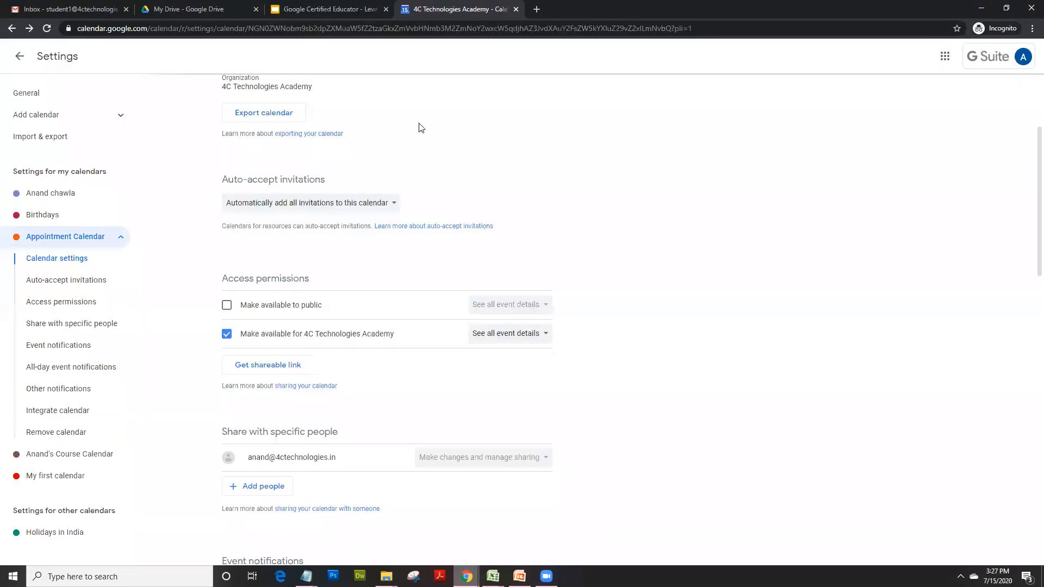
Exit Calendar settings to the week view showing the Jul 27 event draft.
left_click(20, 56)
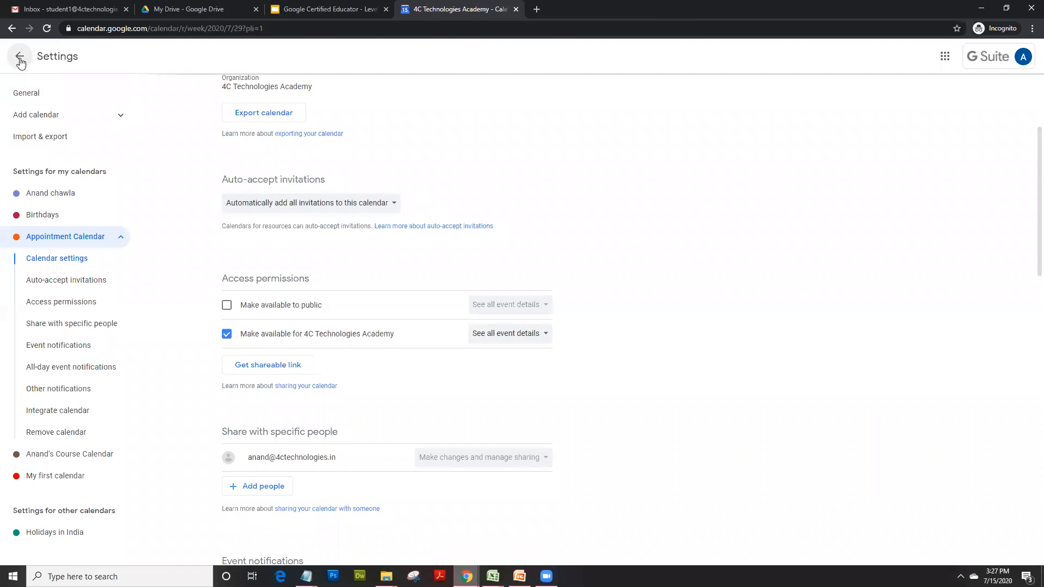
left_click(20, 56)
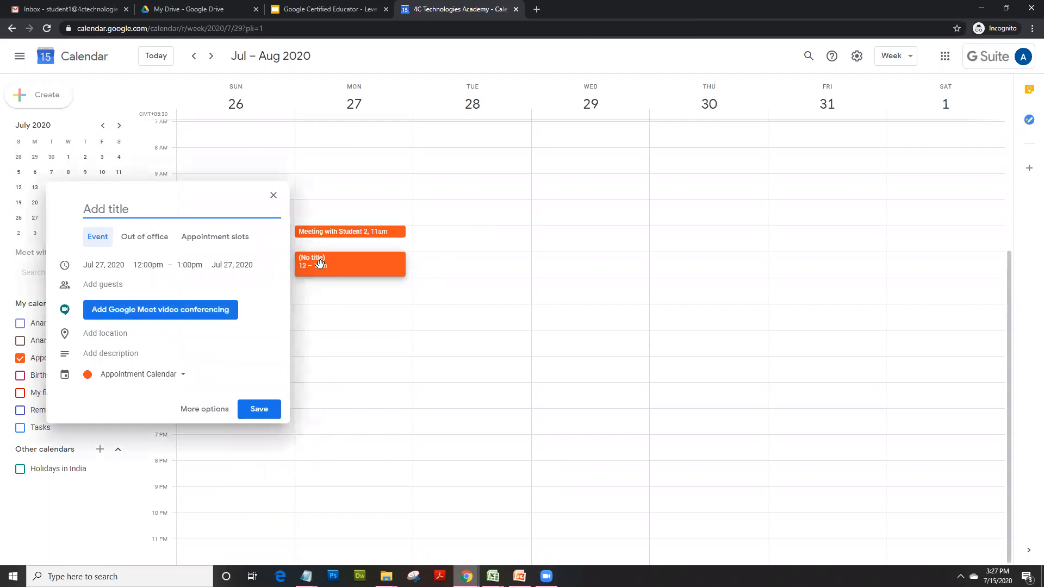
Title the Jul 27 event 'meeting with student 1', add a Meet link, save, and dismiss the tip.
type("meet")
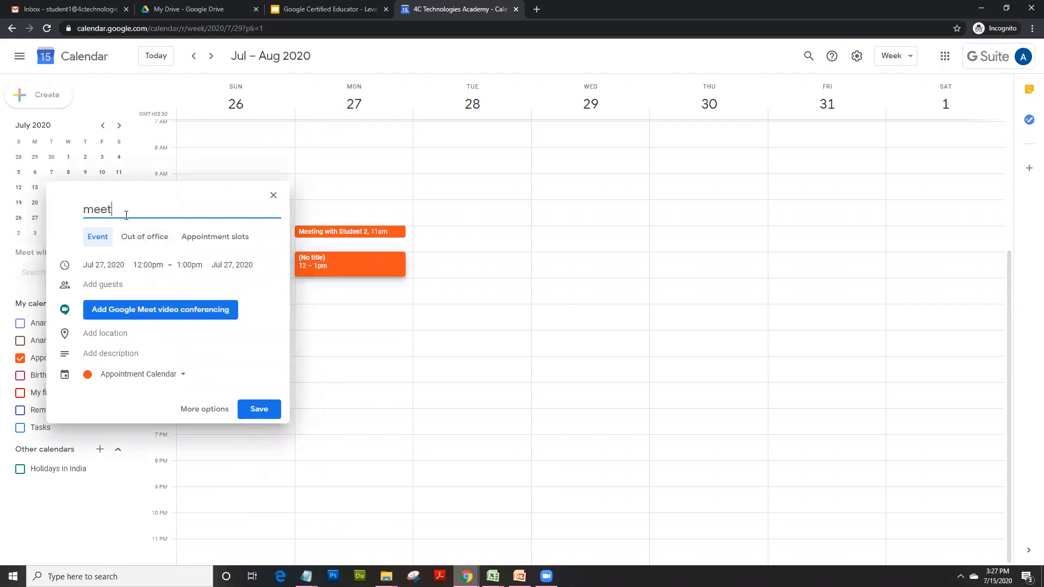
type("ing with student")
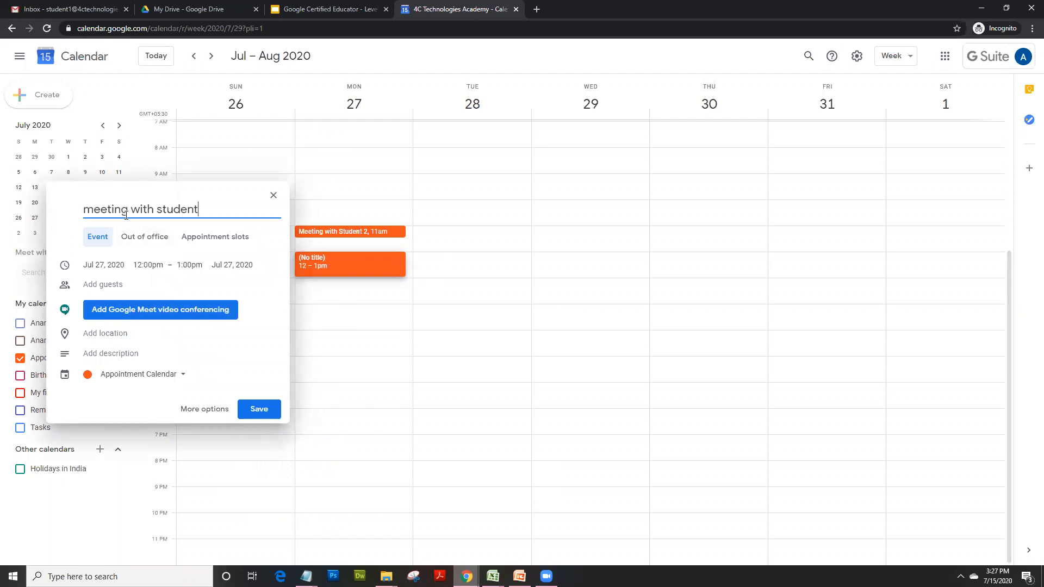
type("1")
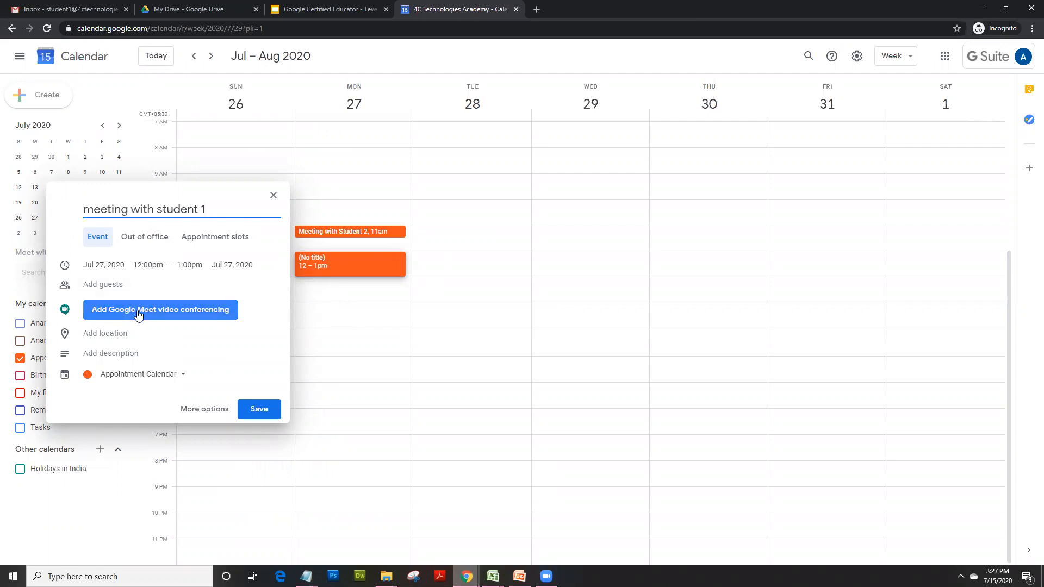
left_click(160, 309)
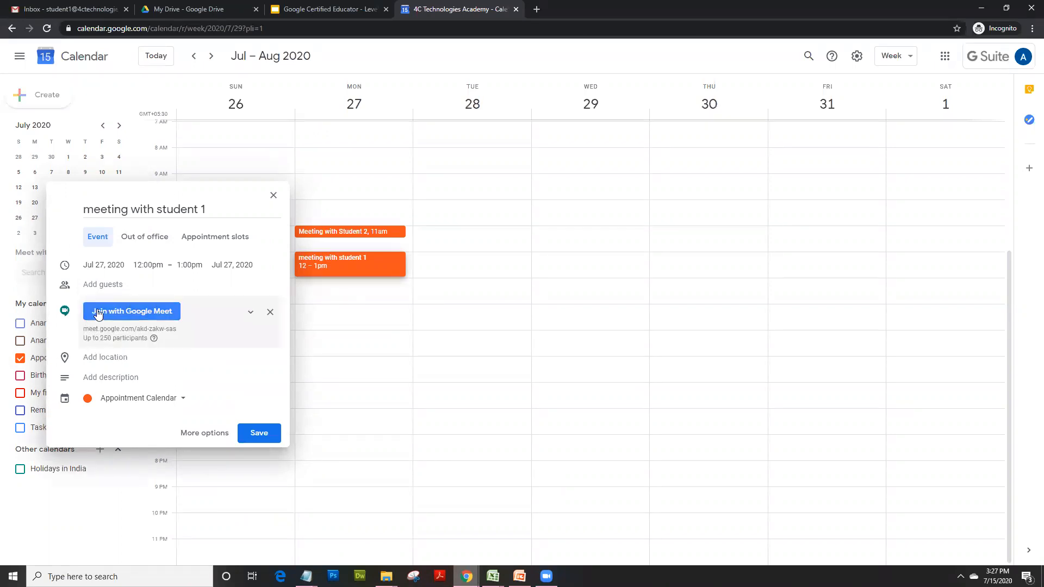
mouse_move(188, 394)
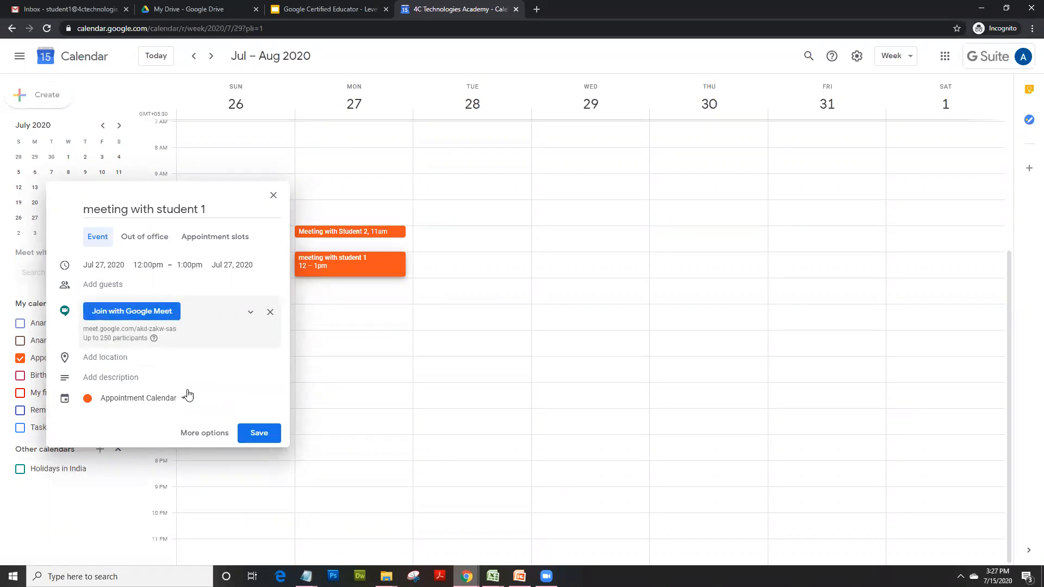
left_click(258, 433)
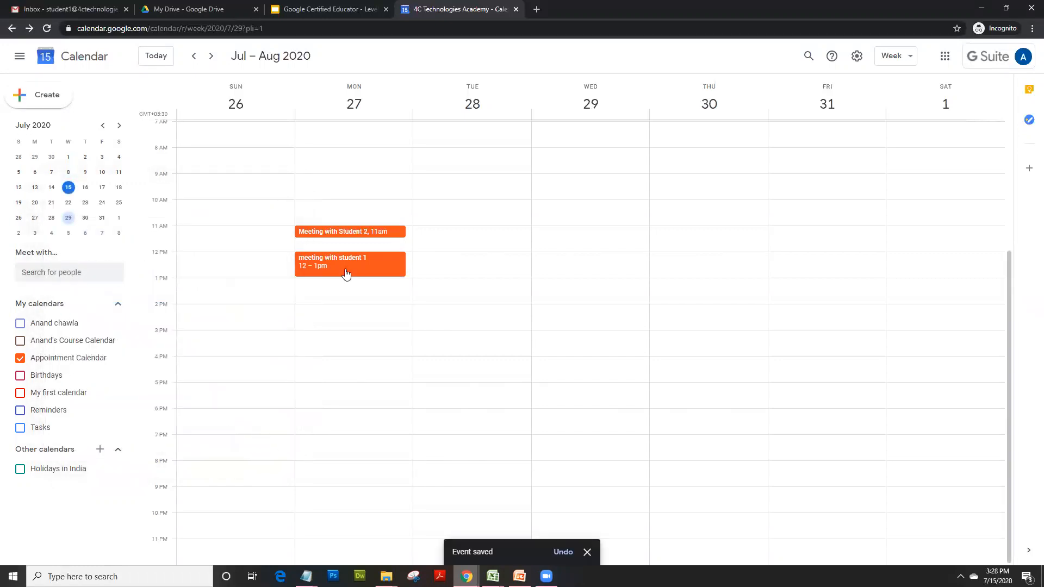
left_click(346, 264)
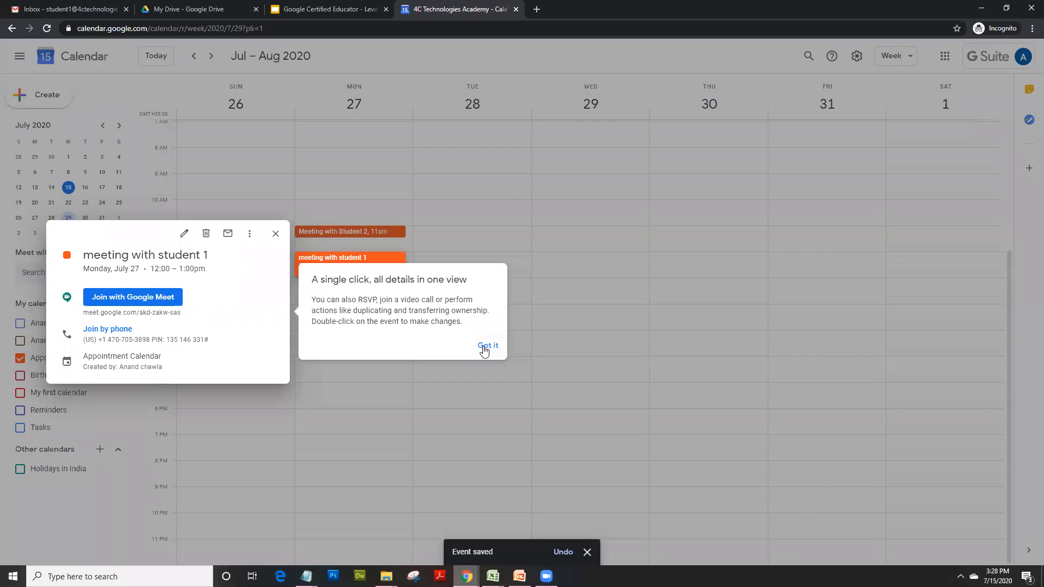
left_click(489, 346)
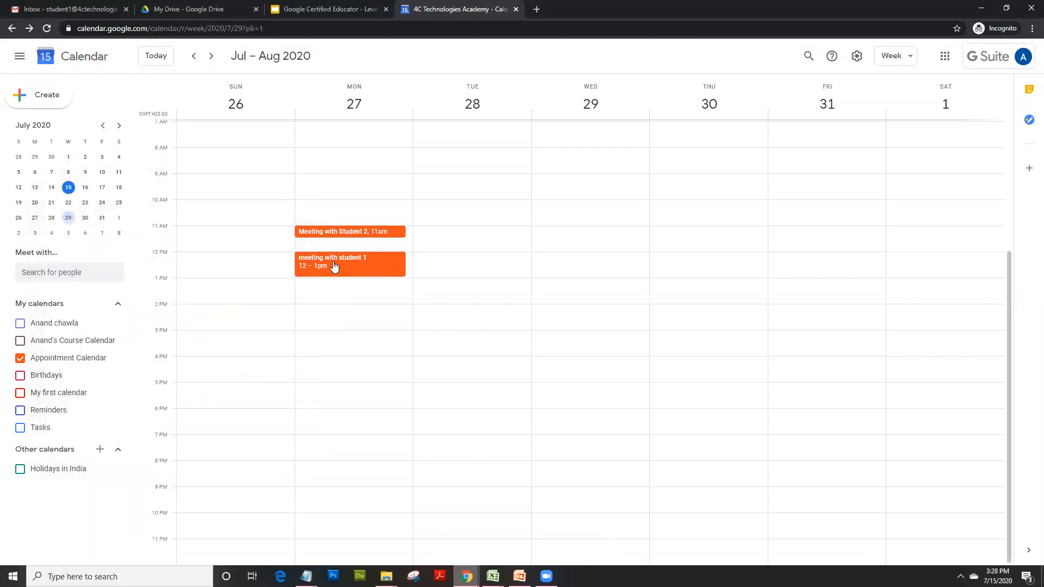
mouse_move(391, 30)
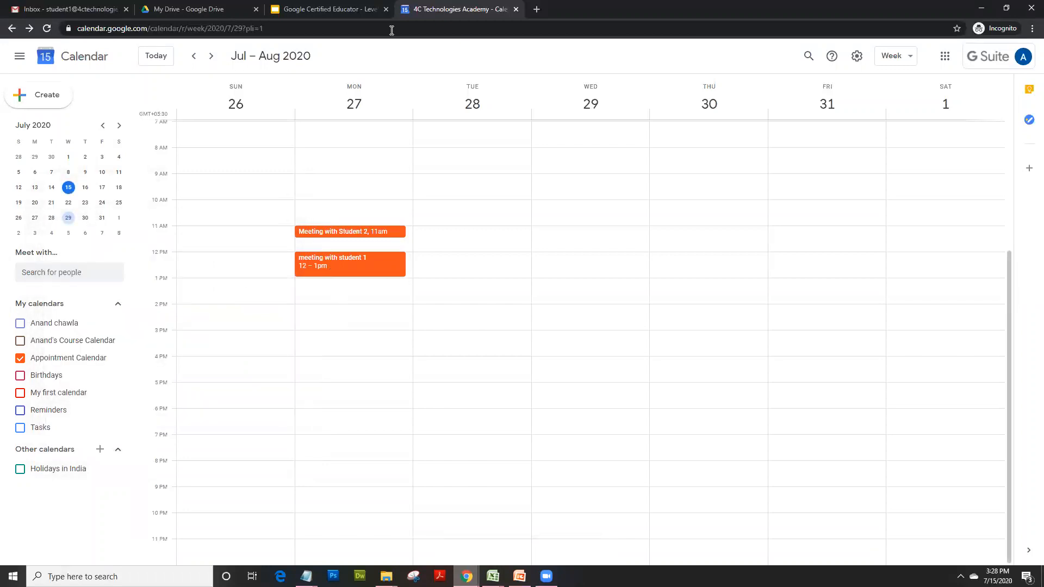
left_click(326, 9)
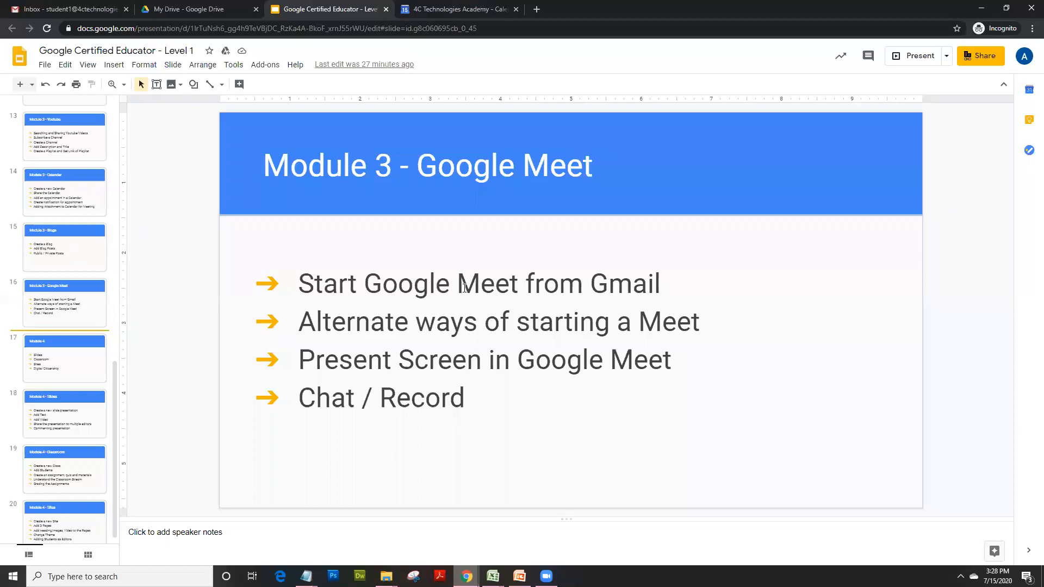
mouse_move(525, 247)
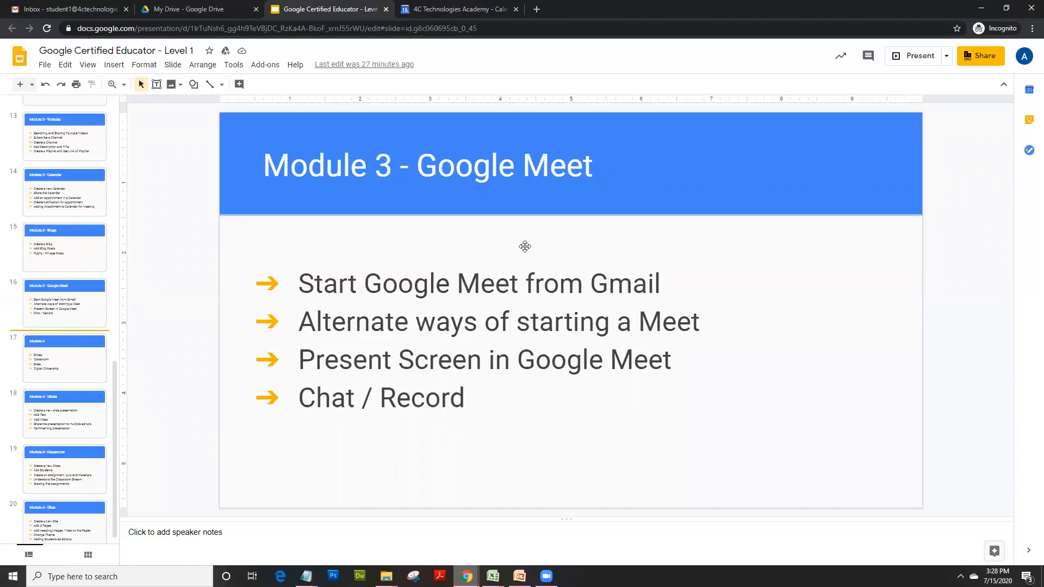
left_click(456, 8)
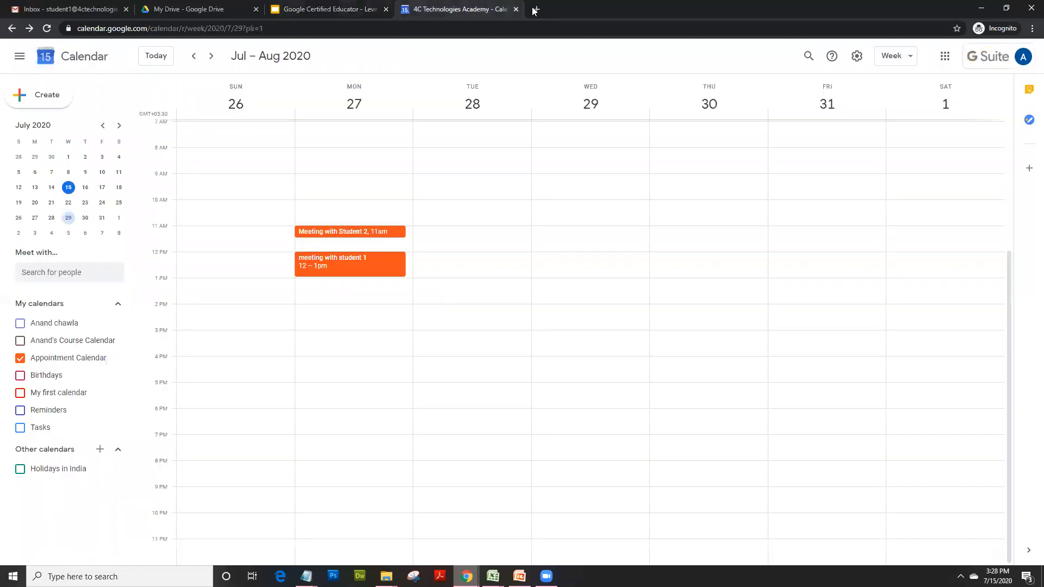
Open Google Meet in a new tab and enter the meeting nickname 'mymeet'.
left_click(533, 11)
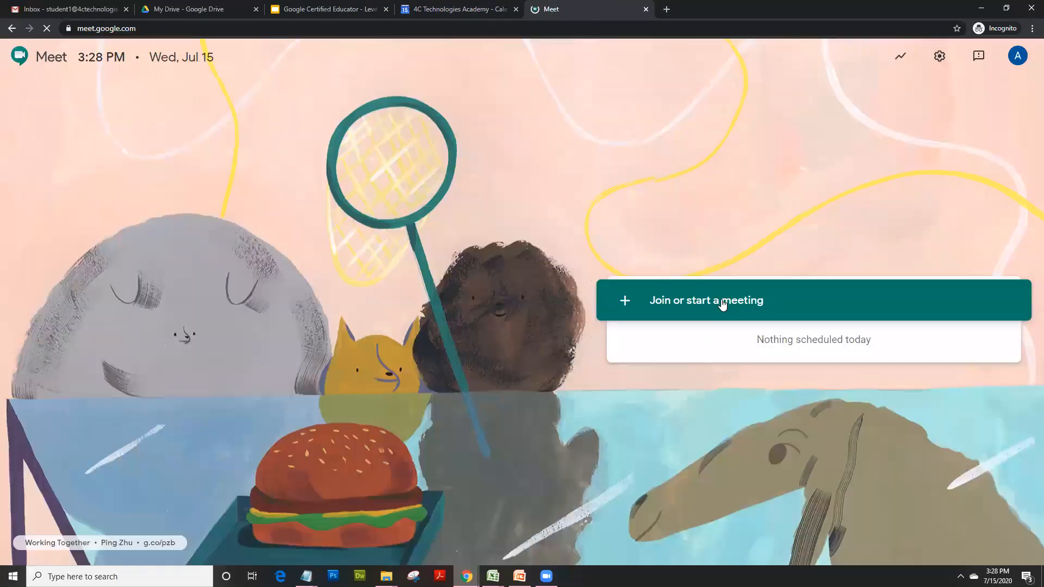
left_click(706, 300)
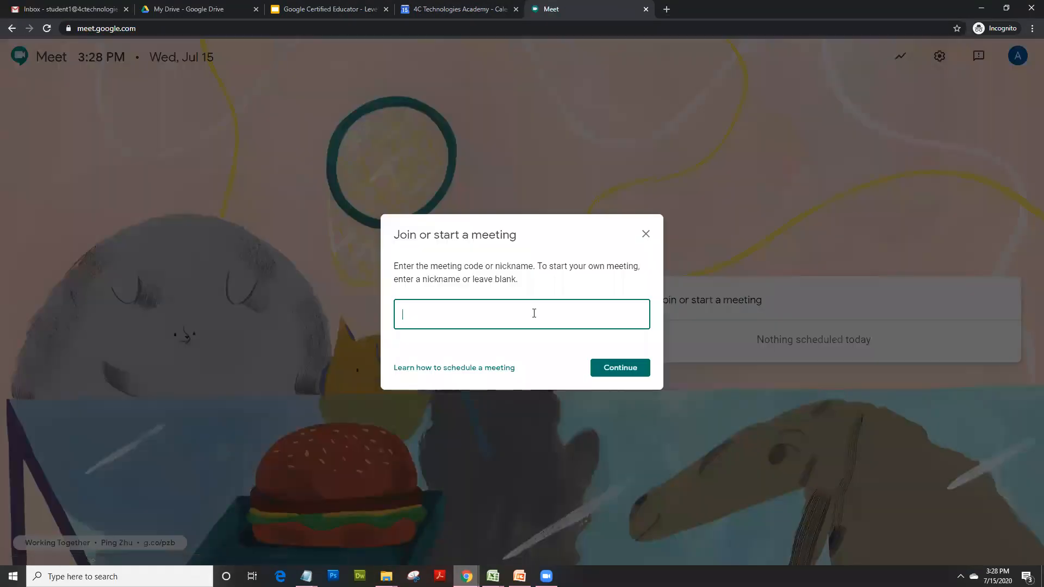
type("mymeet")
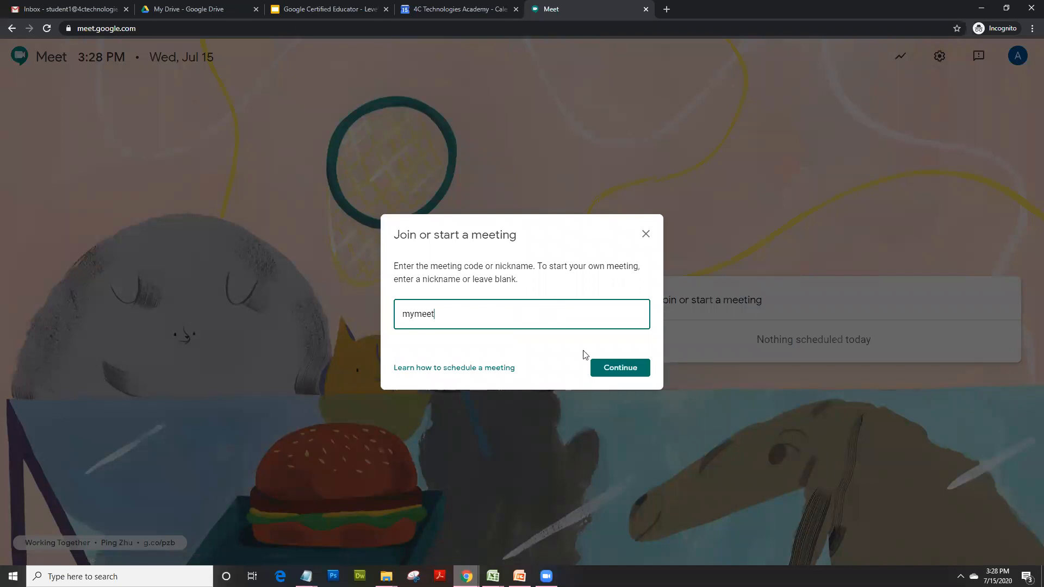
left_click(619, 367)
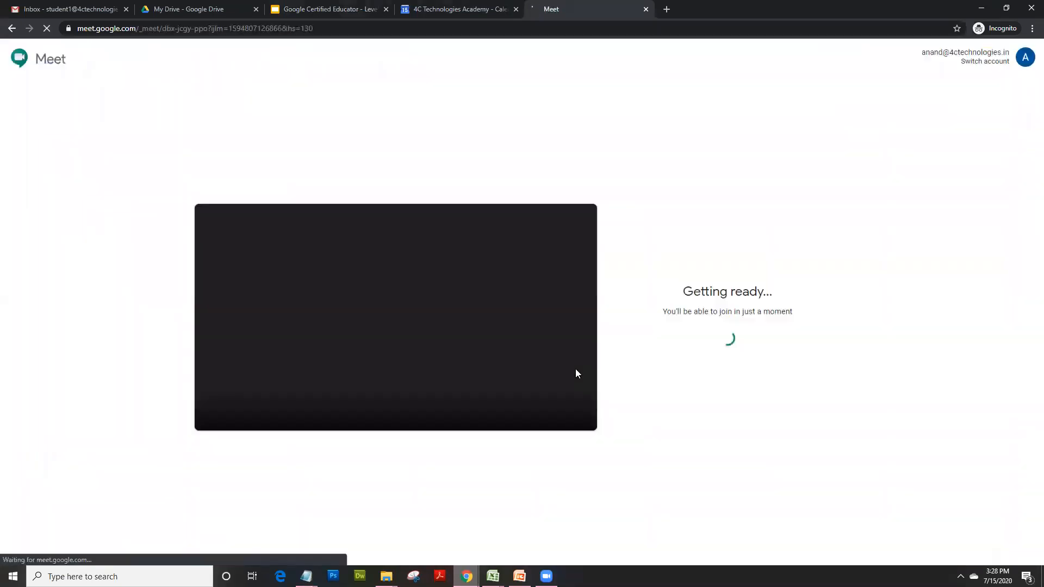
mouse_move(607, 392)
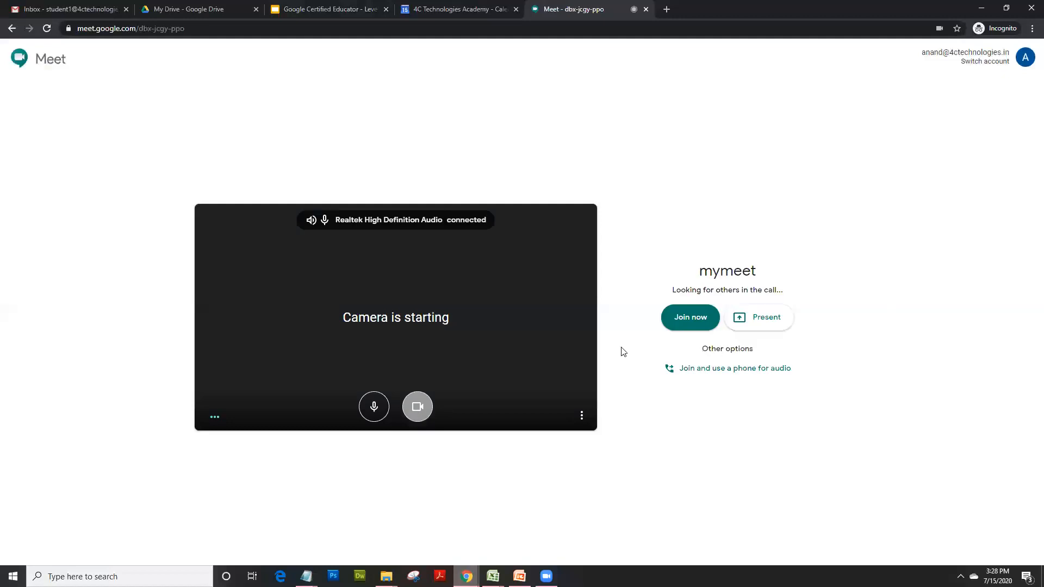
Join the call, check People, send 'hi' in the chat, and switch the camera off.
left_click(689, 318)
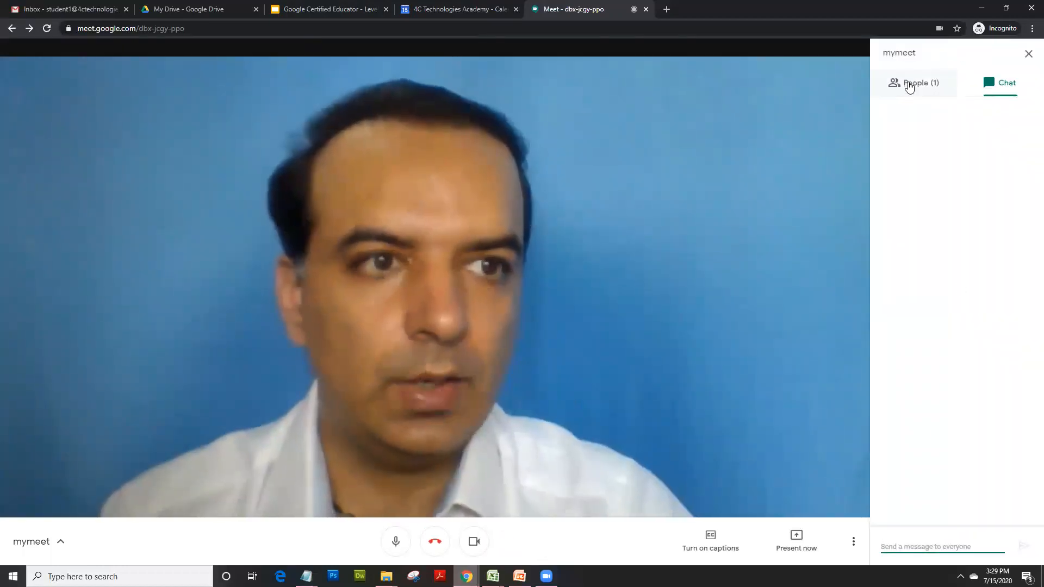
left_click(916, 83)
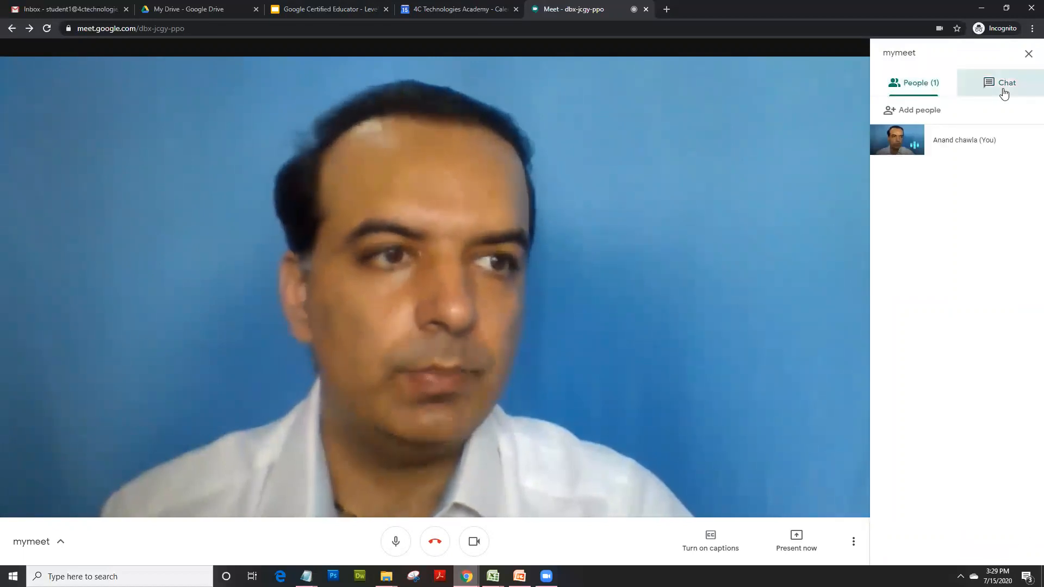
left_click(1007, 82)
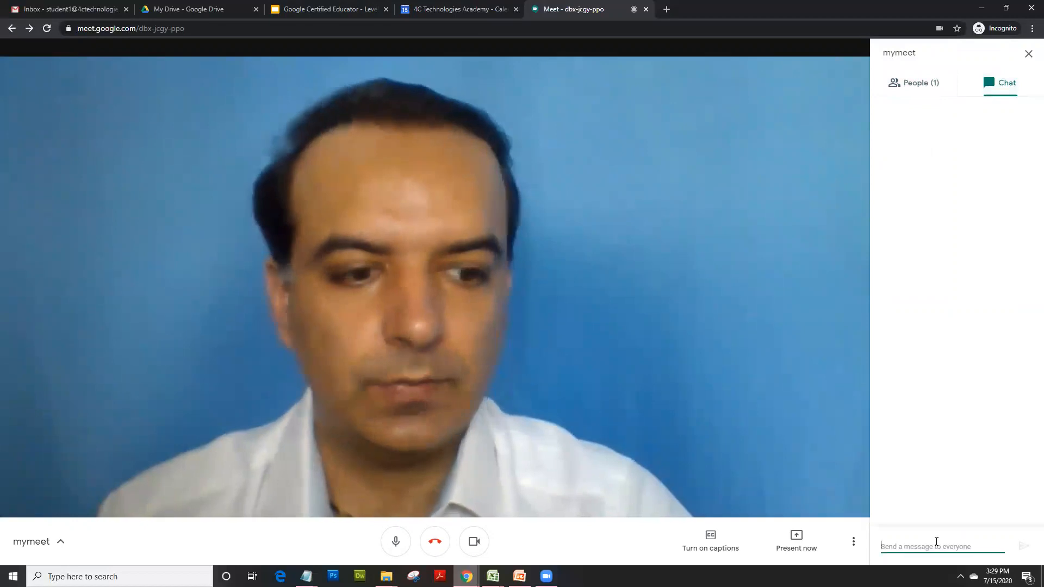
key("Return")
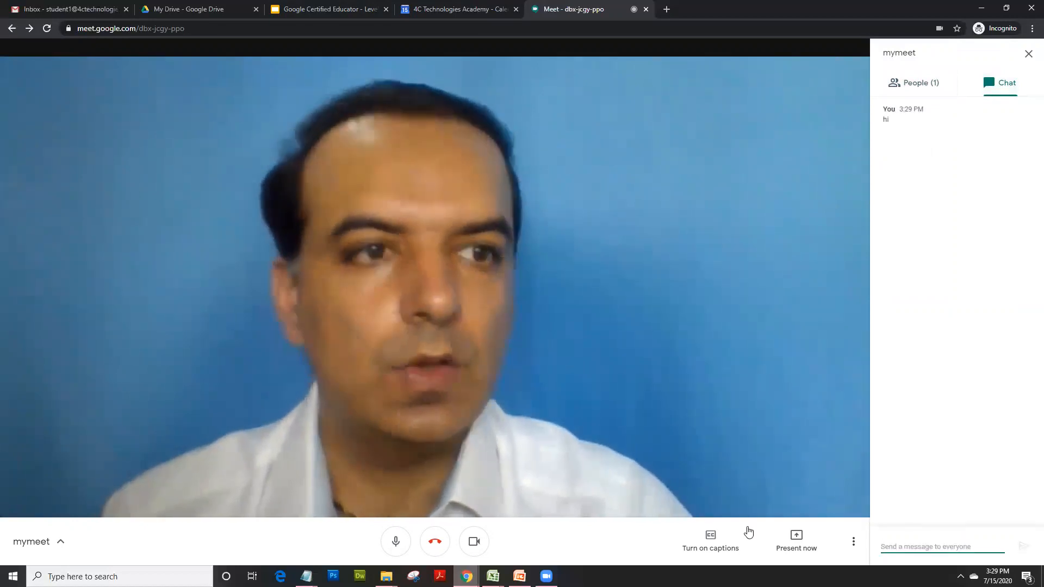
left_click(474, 540)
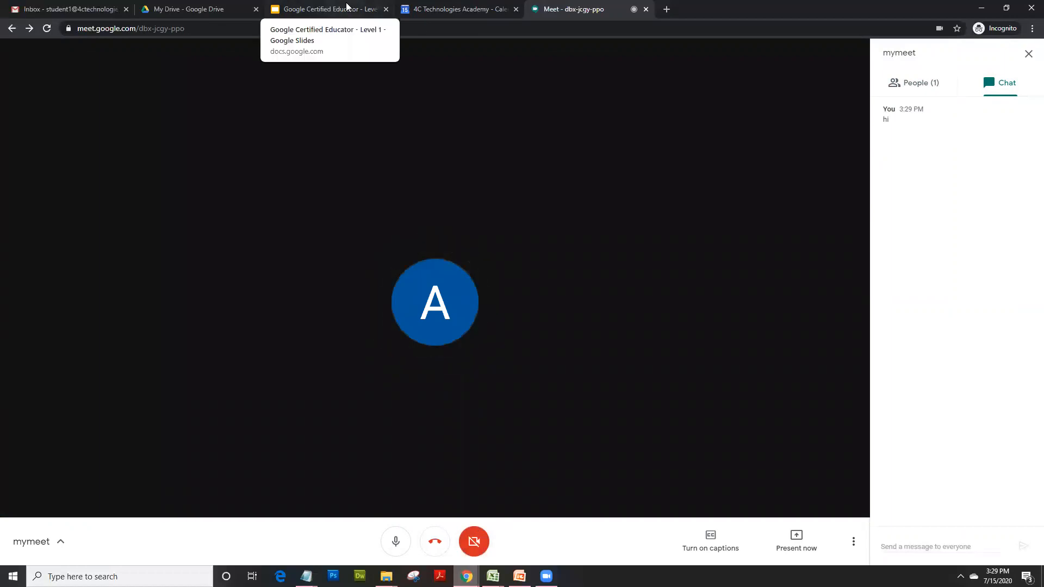
Switch to the Google Certified Educator - Level 1 tab showing the Module 3 slide.
left_click(327, 8)
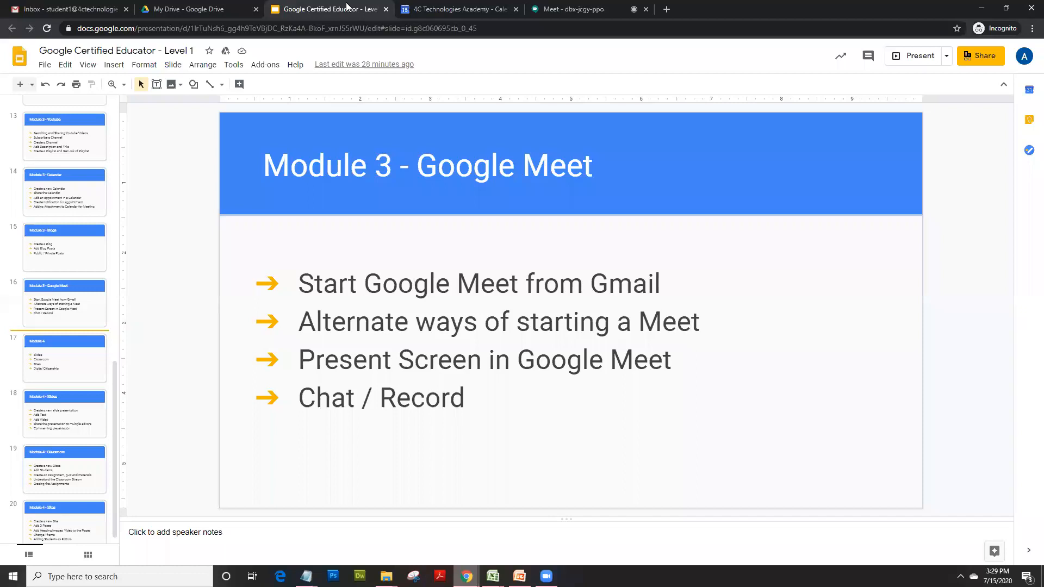
mouse_move(370, 22)
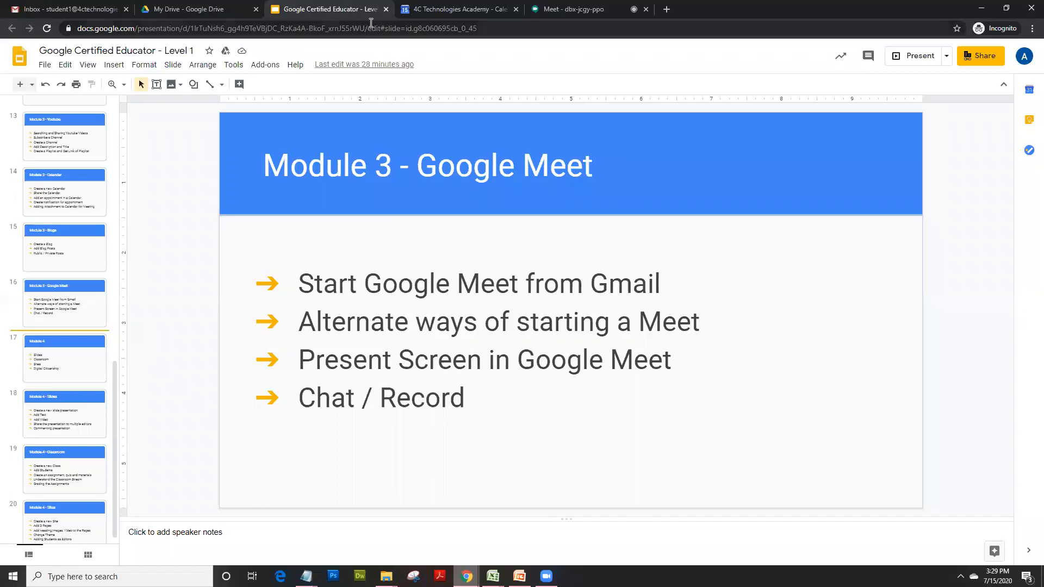
mouse_move(430, 58)
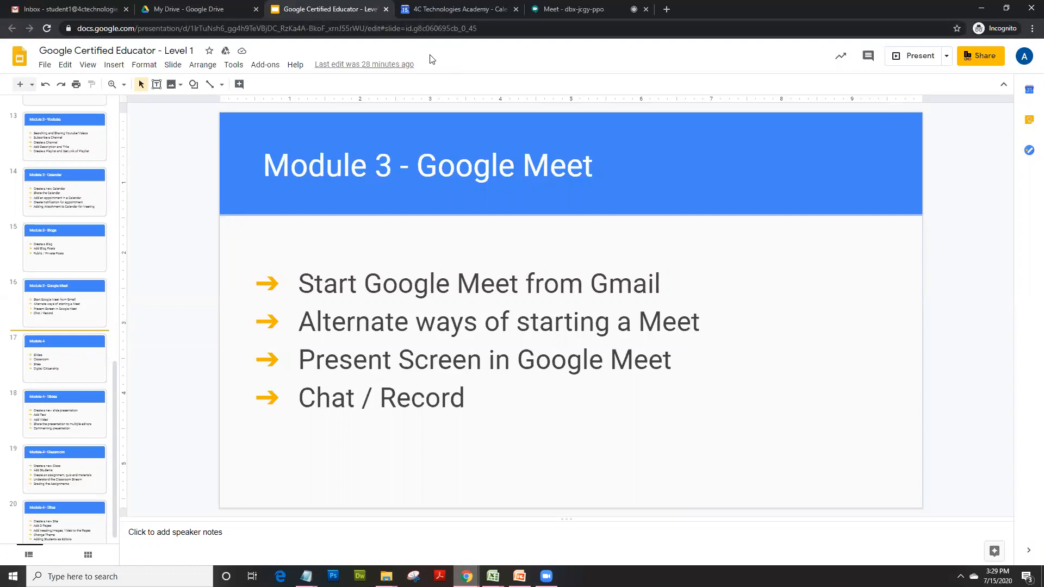
mouse_move(556, 213)
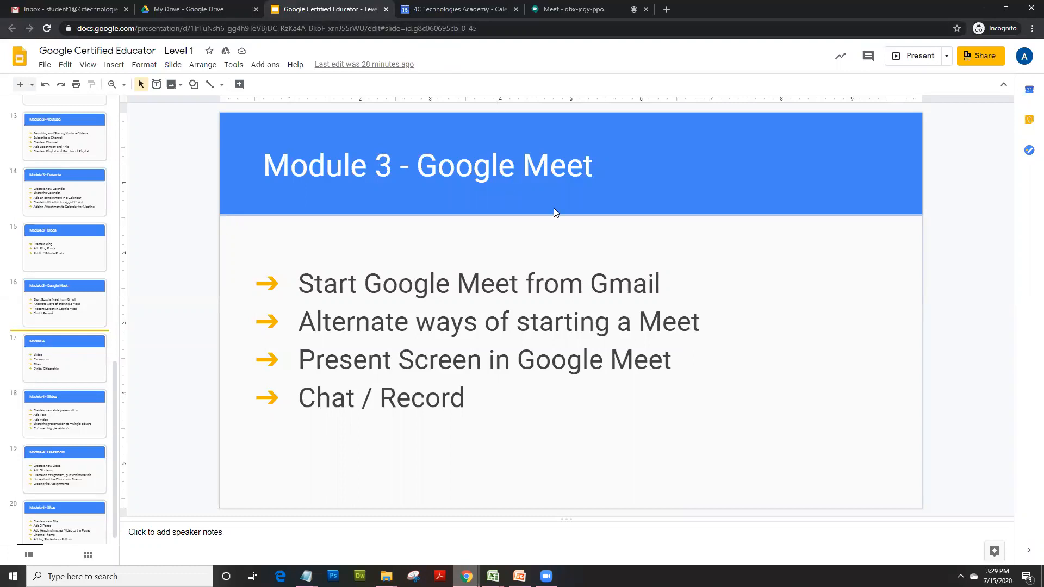
mouse_move(568, 193)
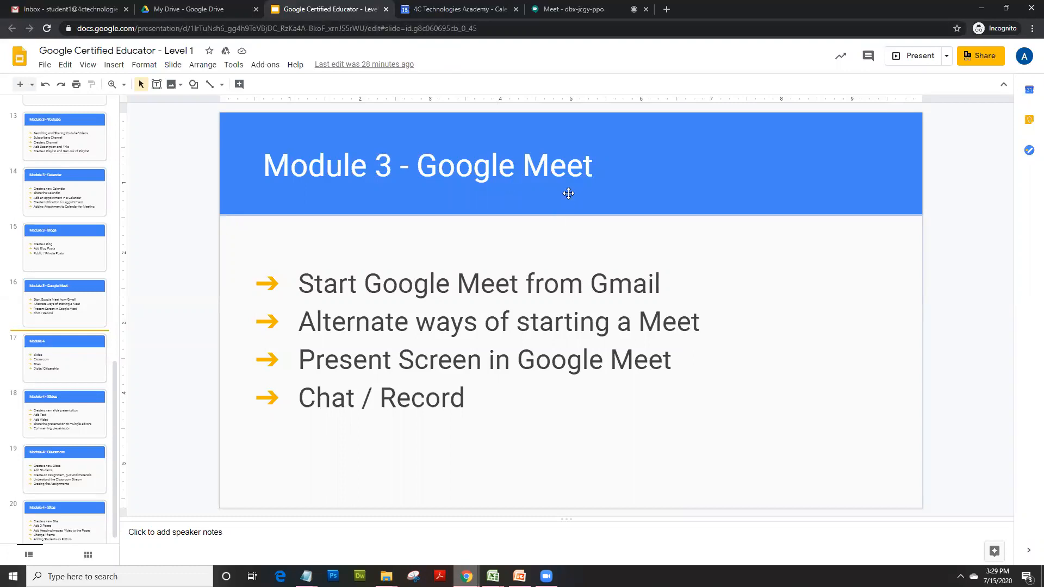